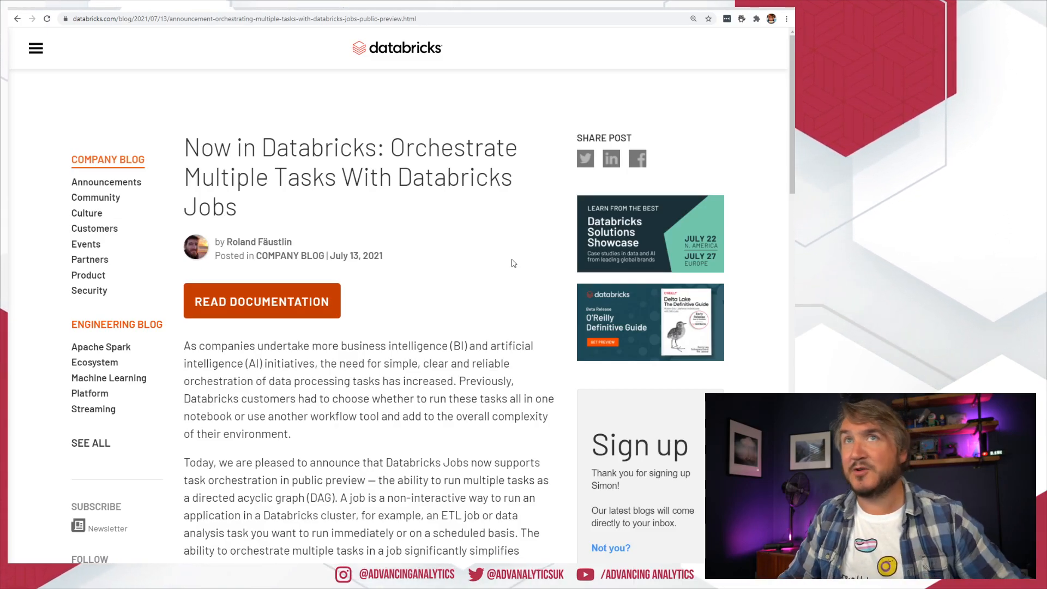
Discard the unfinished new job, return to the Jobs list and show the workspace account options.
scroll("down", 3)
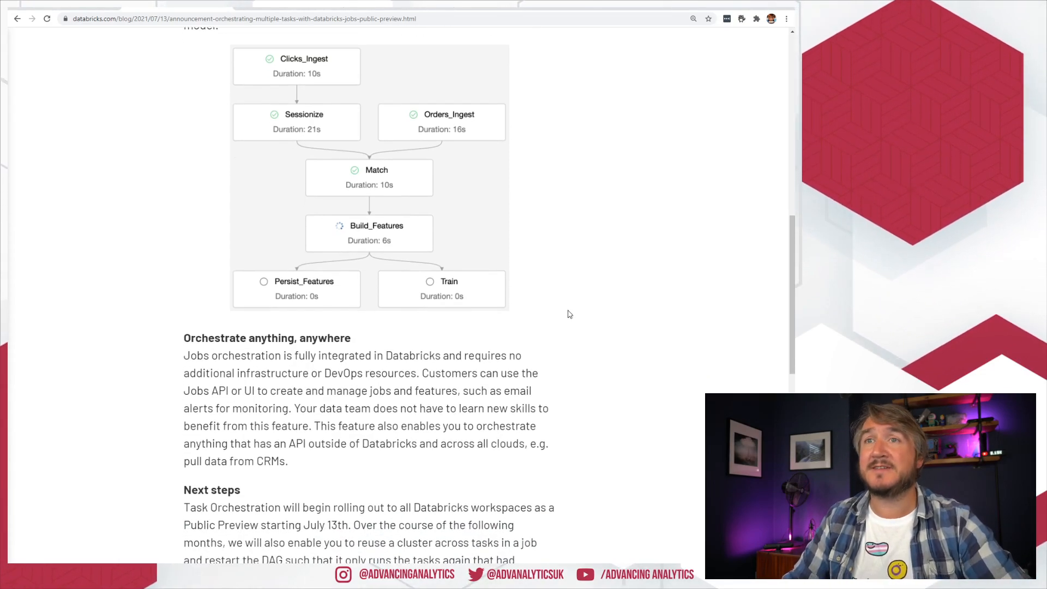
scroll("down", 3)
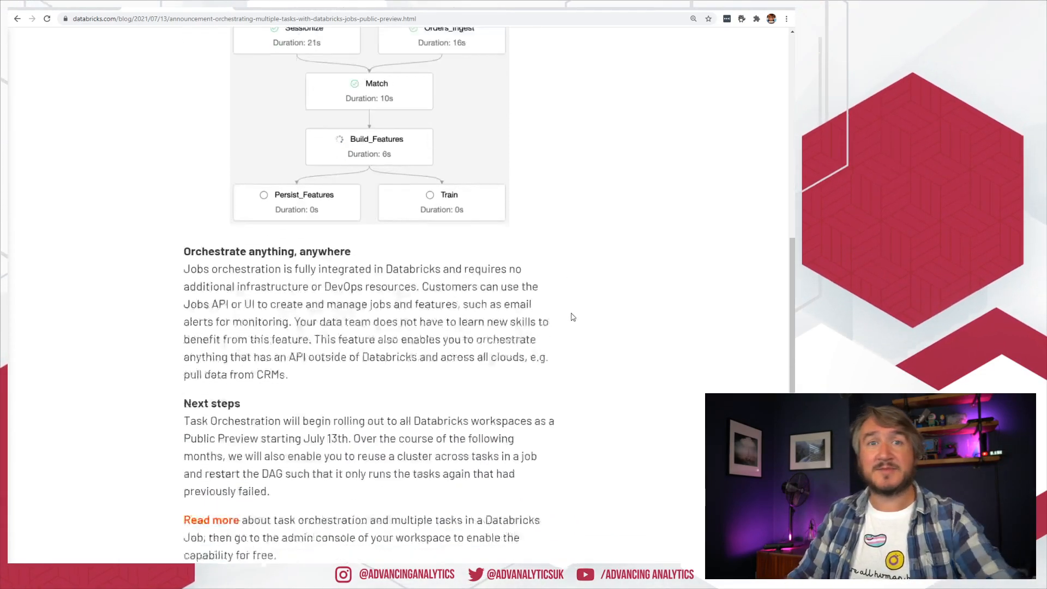
scroll("down", 3)
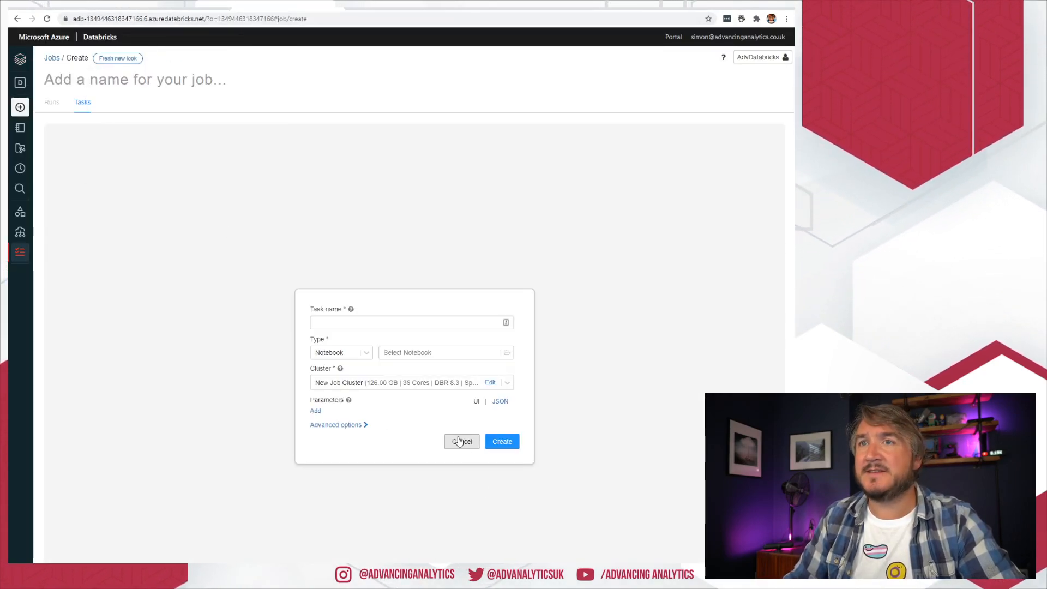
left_click(461, 442)
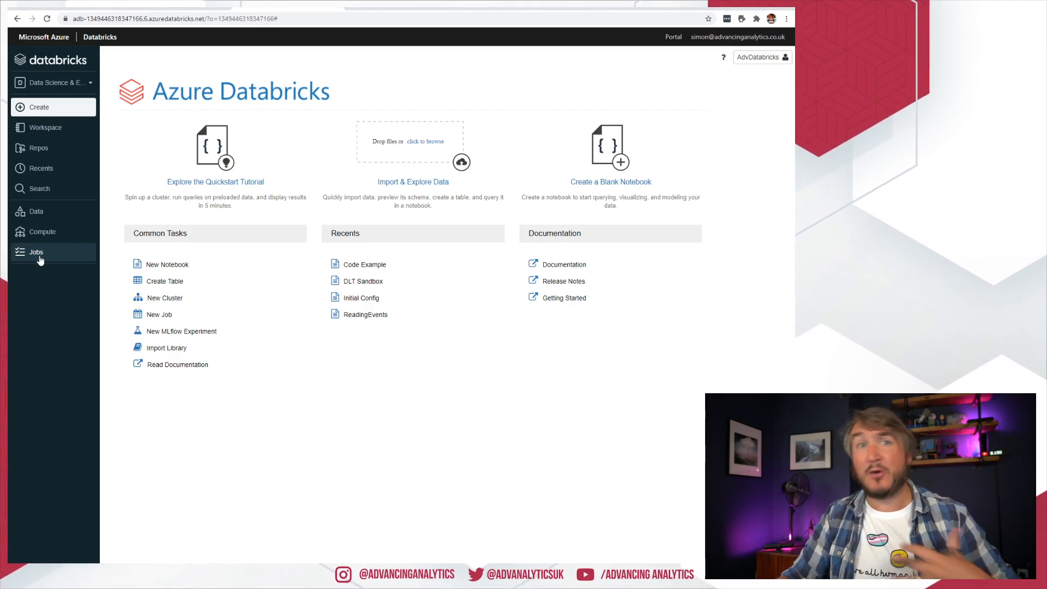
left_click(35, 252)
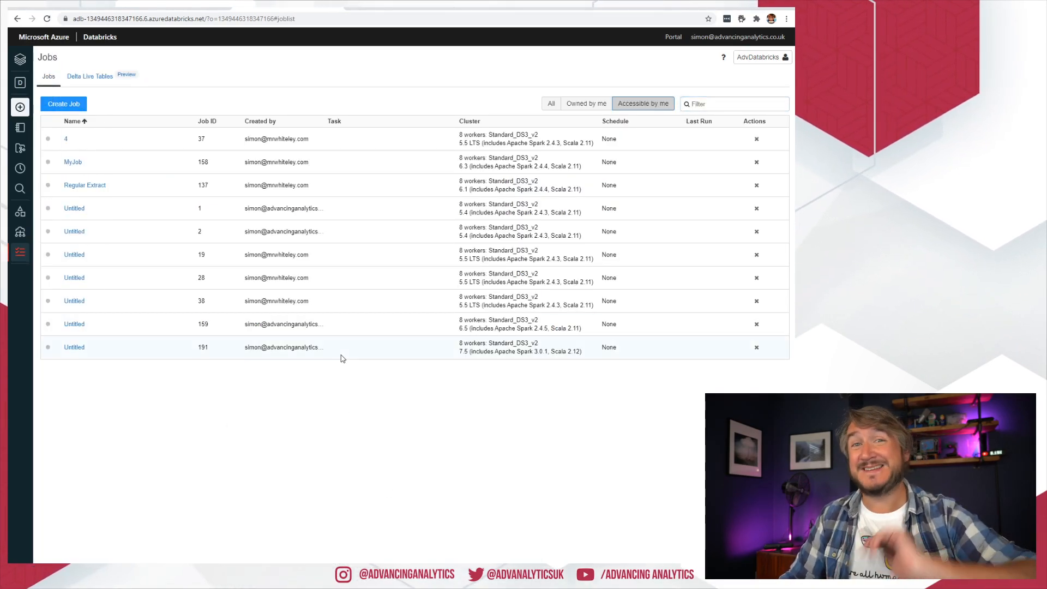
left_click(761, 57)
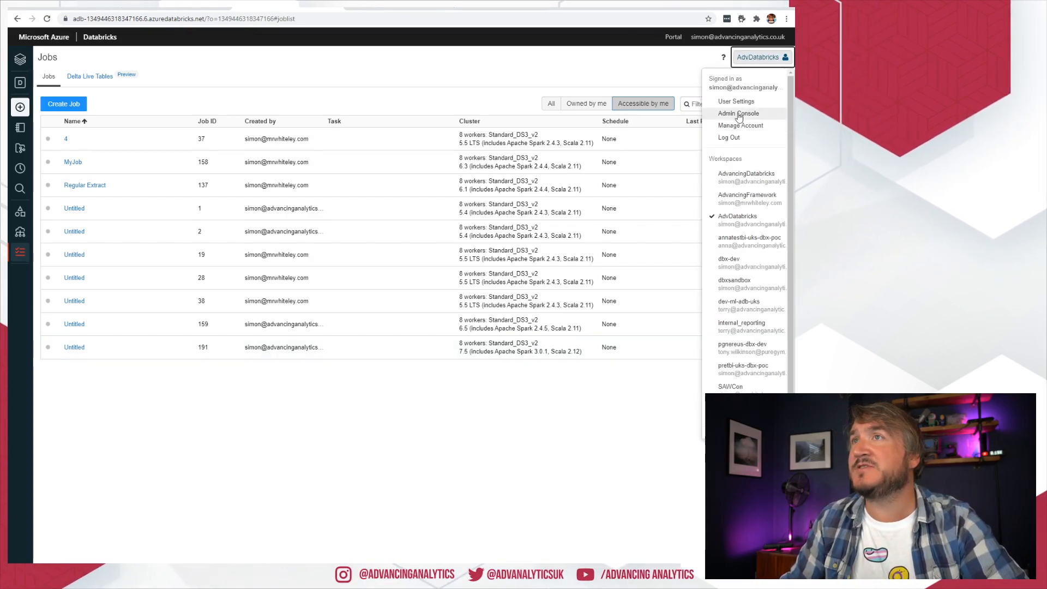
left_click(737, 112)
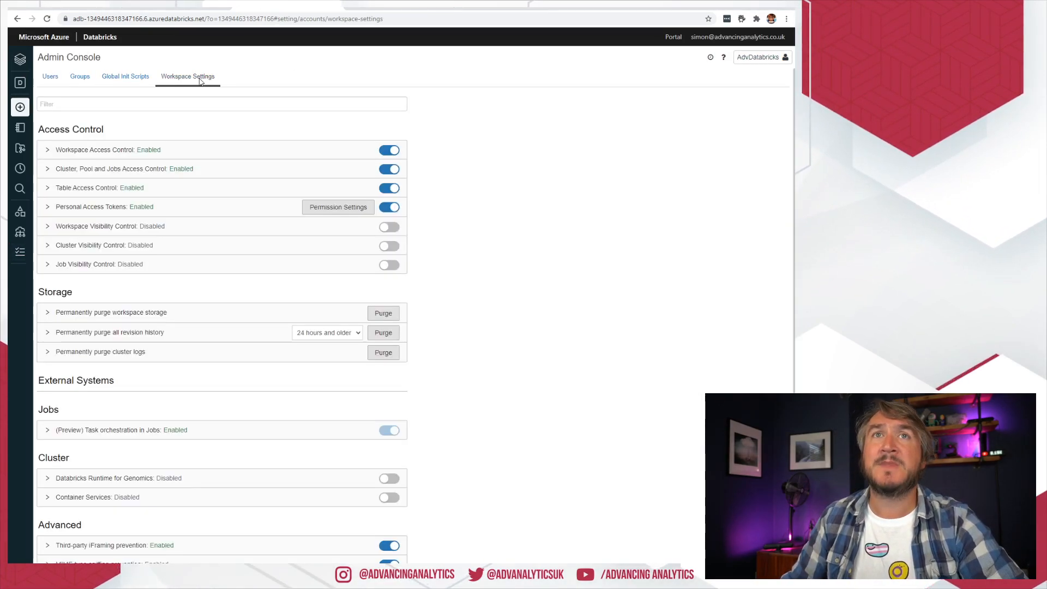
scroll("down", 3)
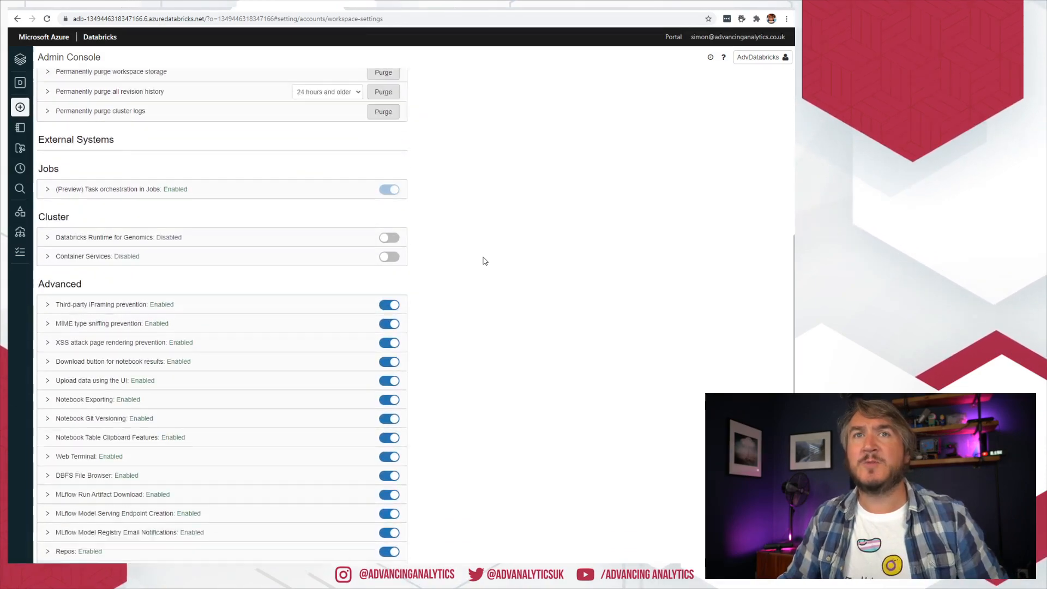
scroll("down", 3)
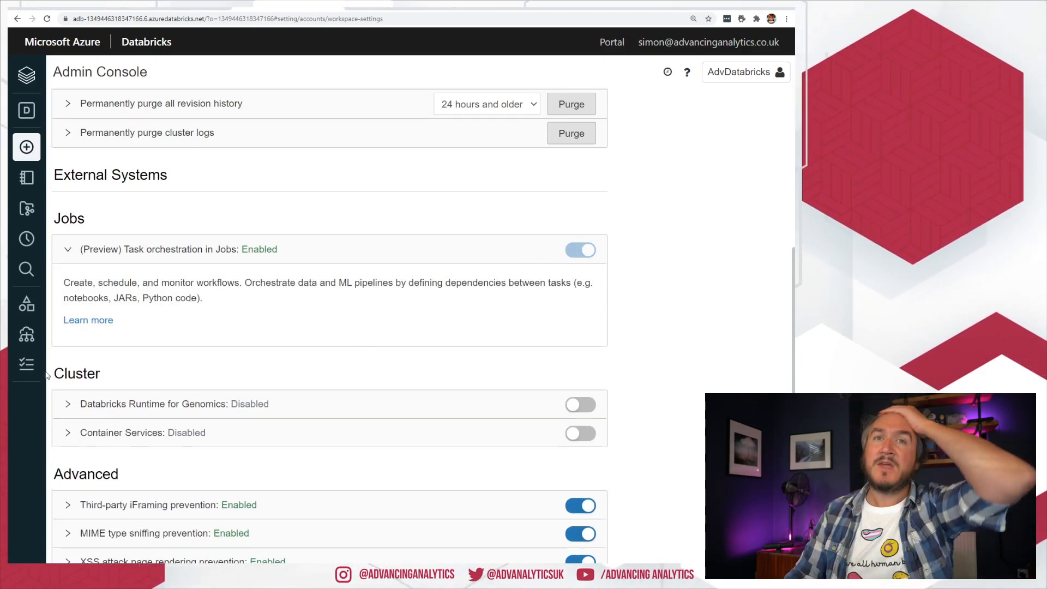
left_click(27, 364)
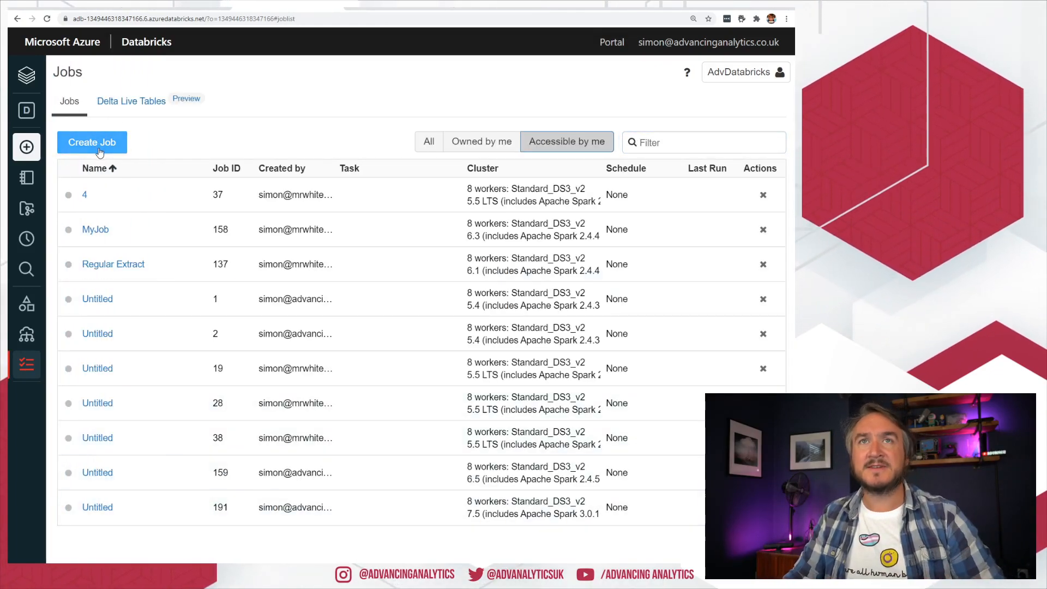
Start a new job with its first task named Initial_Notebook of type Notebook.
left_click(92, 142)
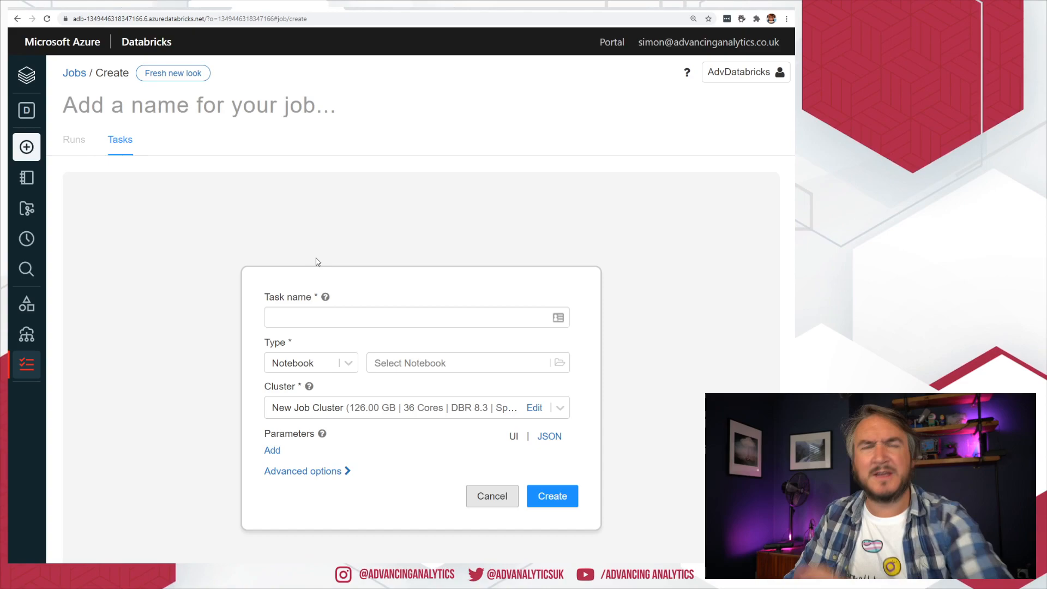
mouse_move(360, 308)
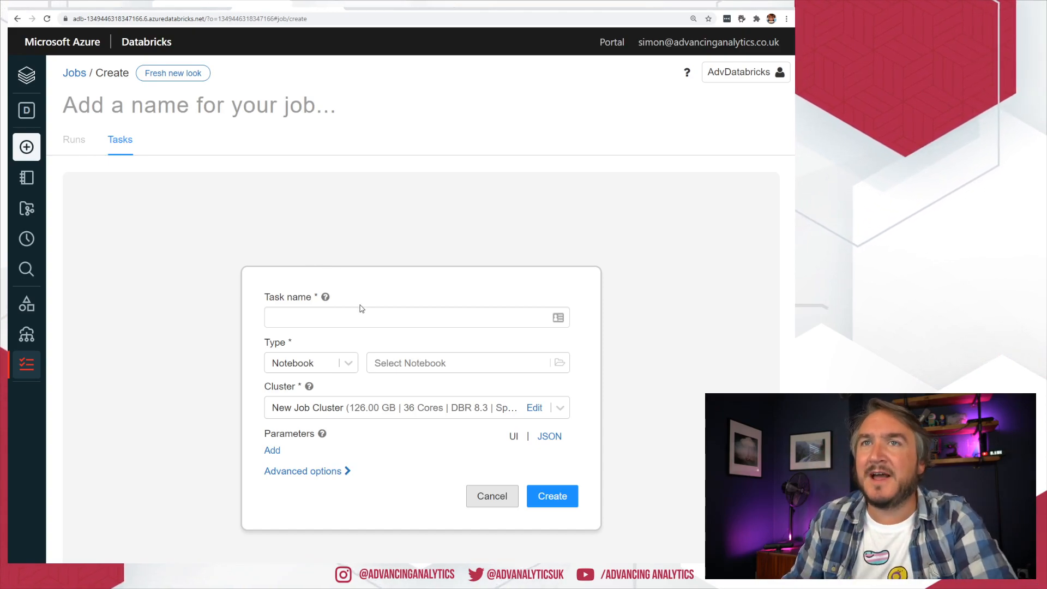
left_click(416, 318)
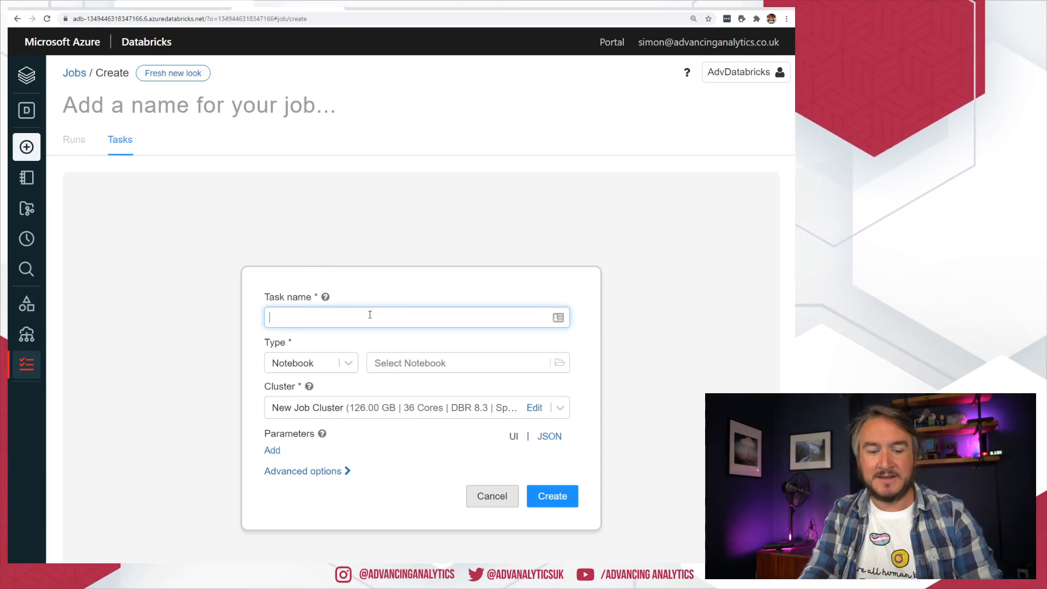
type("Initial N")
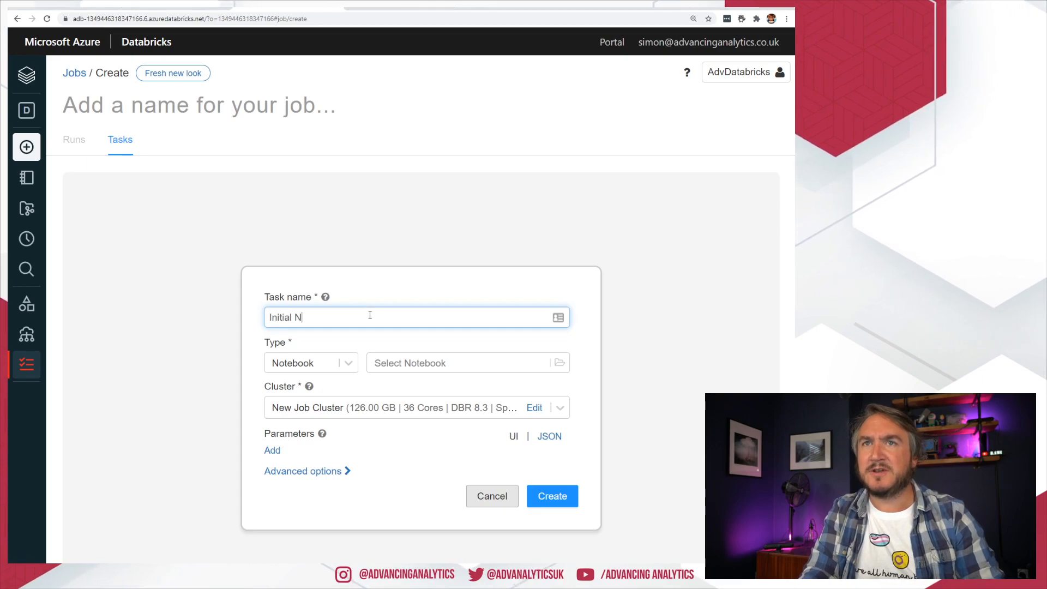
left_click(311, 362)
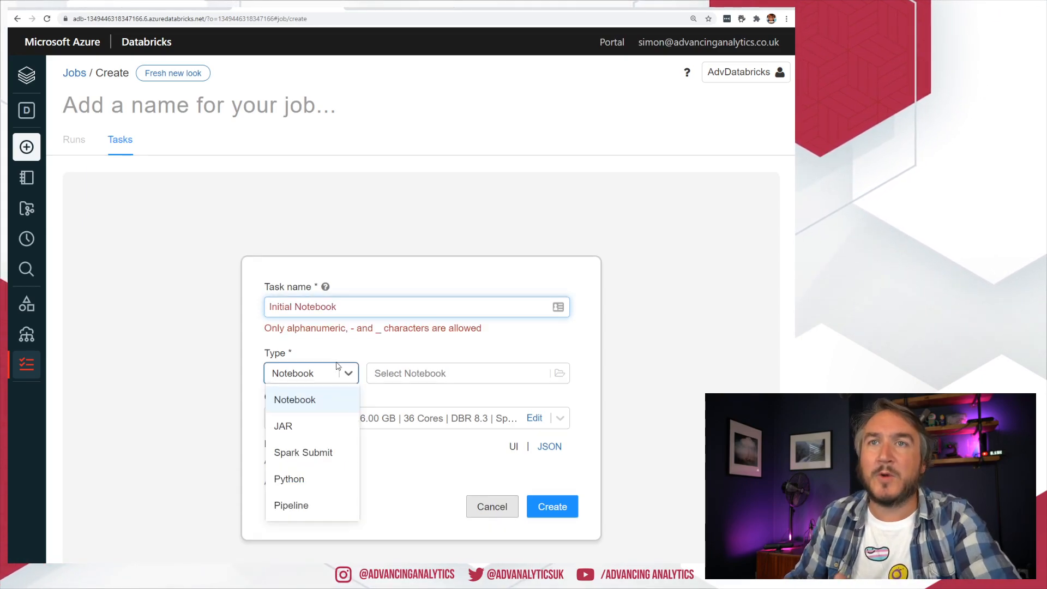
left_click(293, 399)
type("_")
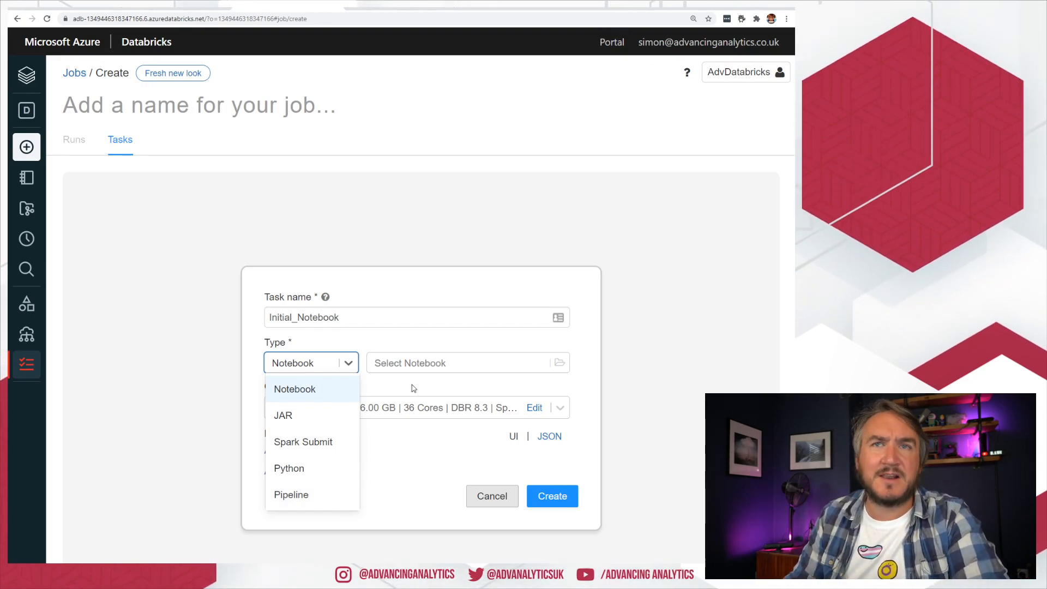
Point the Initial_Notebook task at the /Advent Of Code/Day 1 notebook.
left_click(466, 362)
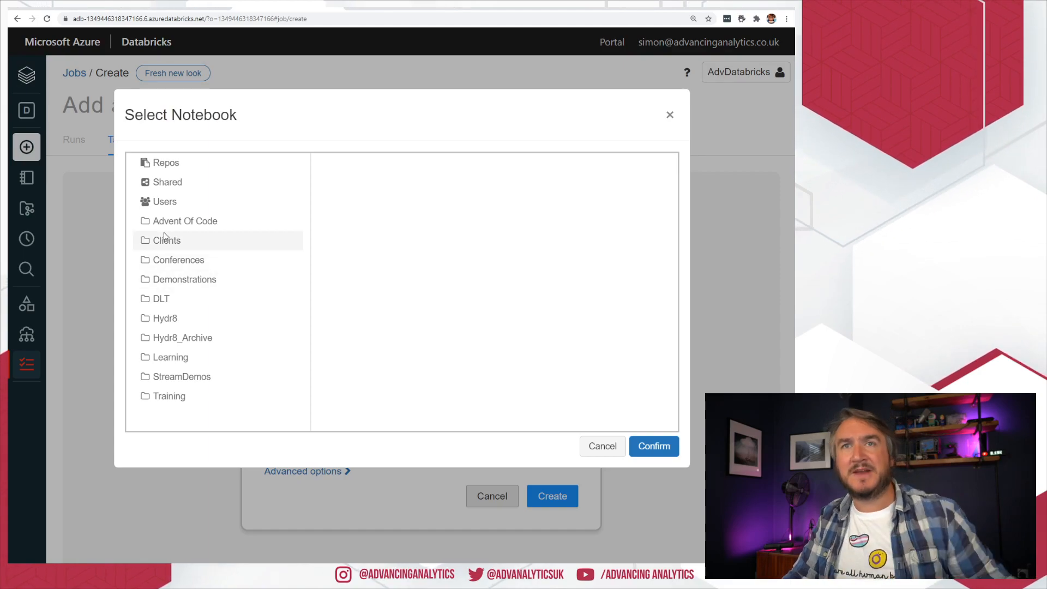
left_click(185, 221)
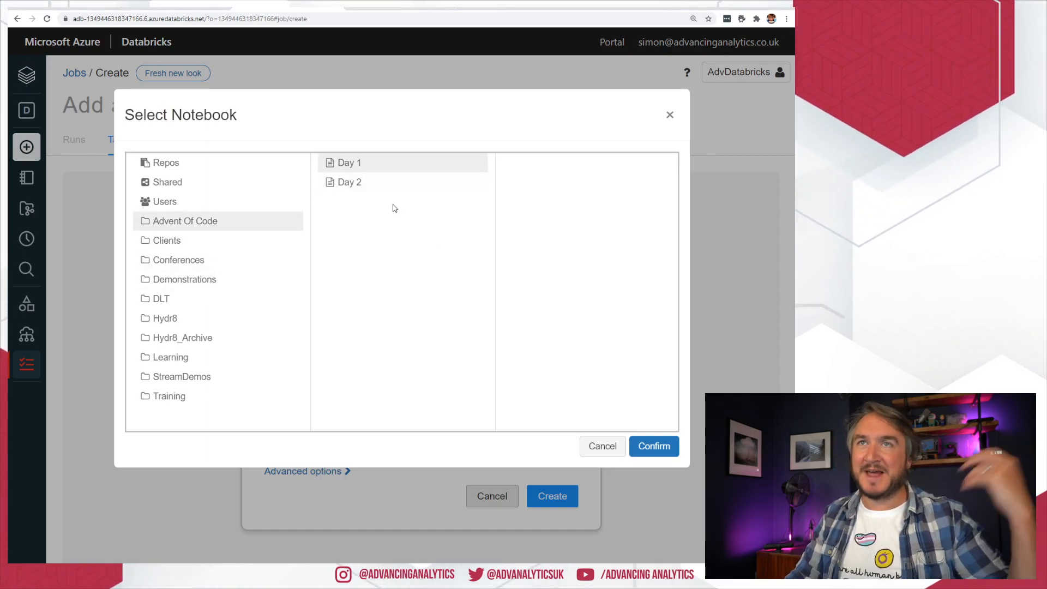
left_click(653, 446)
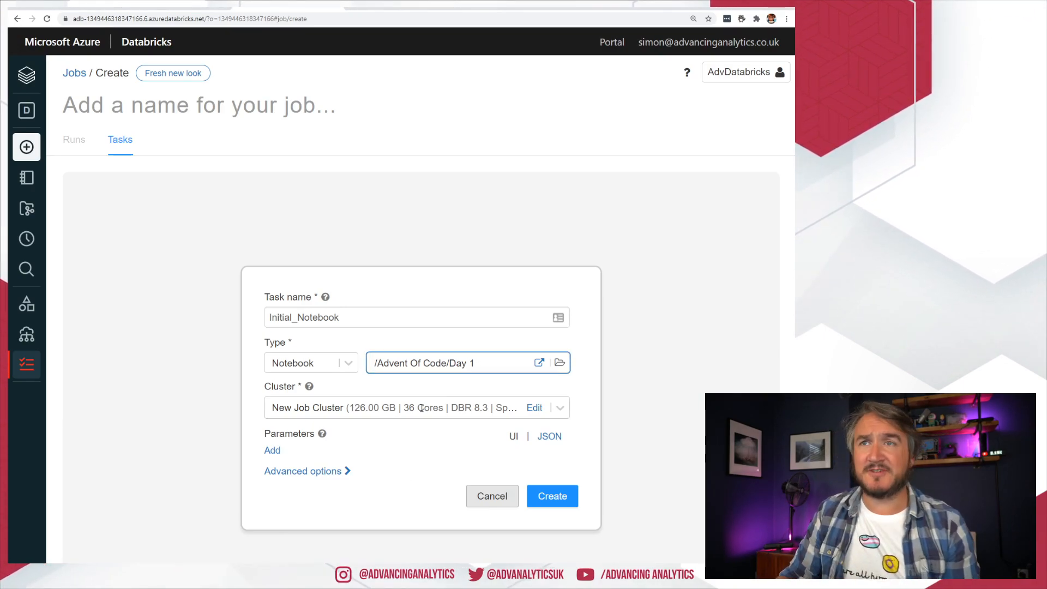
left_click(560, 407)
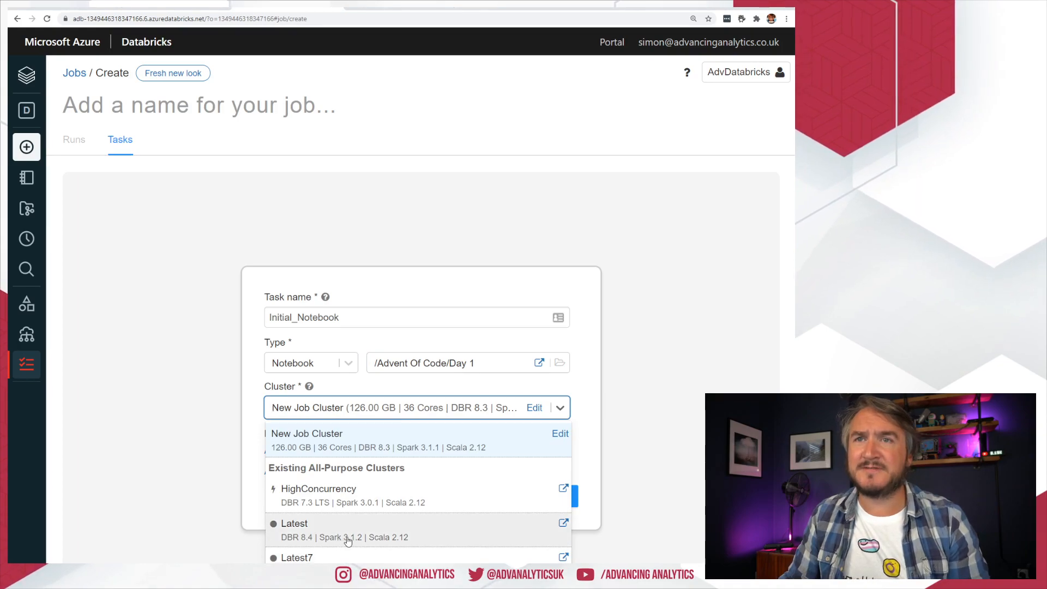
left_click(293, 530)
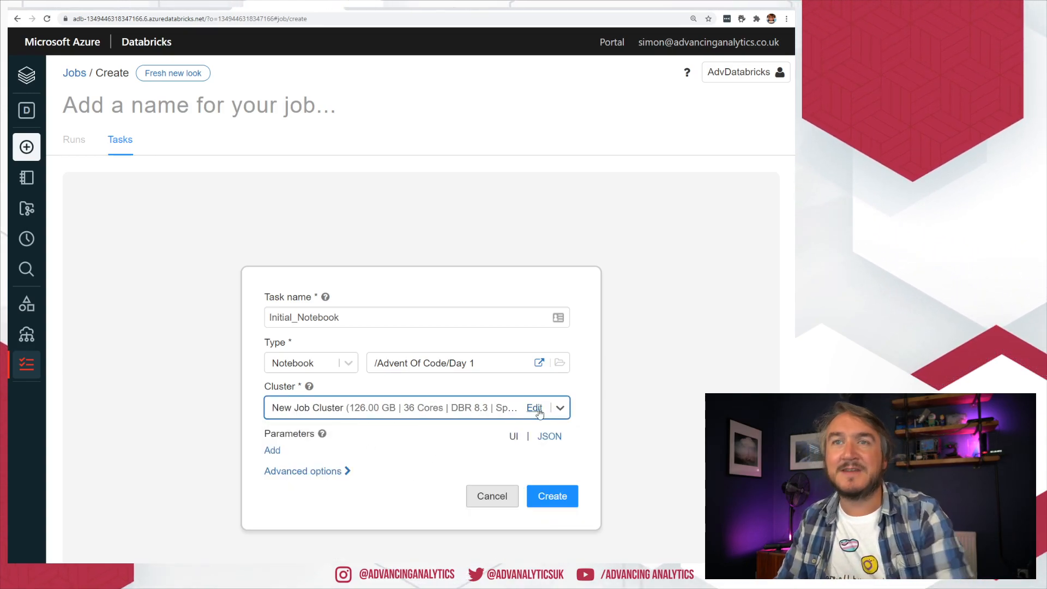
left_click(535, 407)
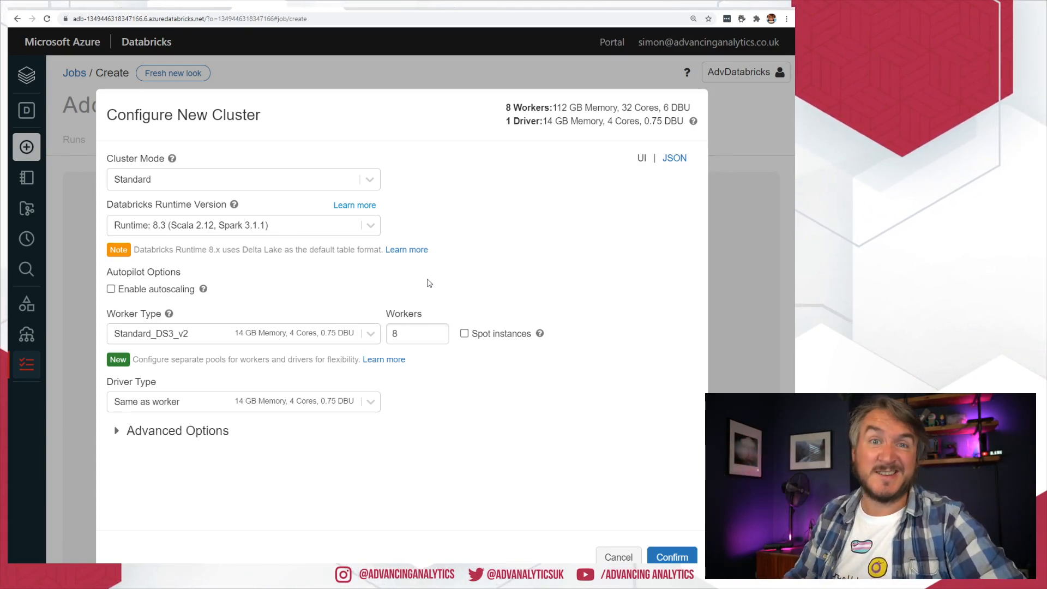
mouse_move(234, 204)
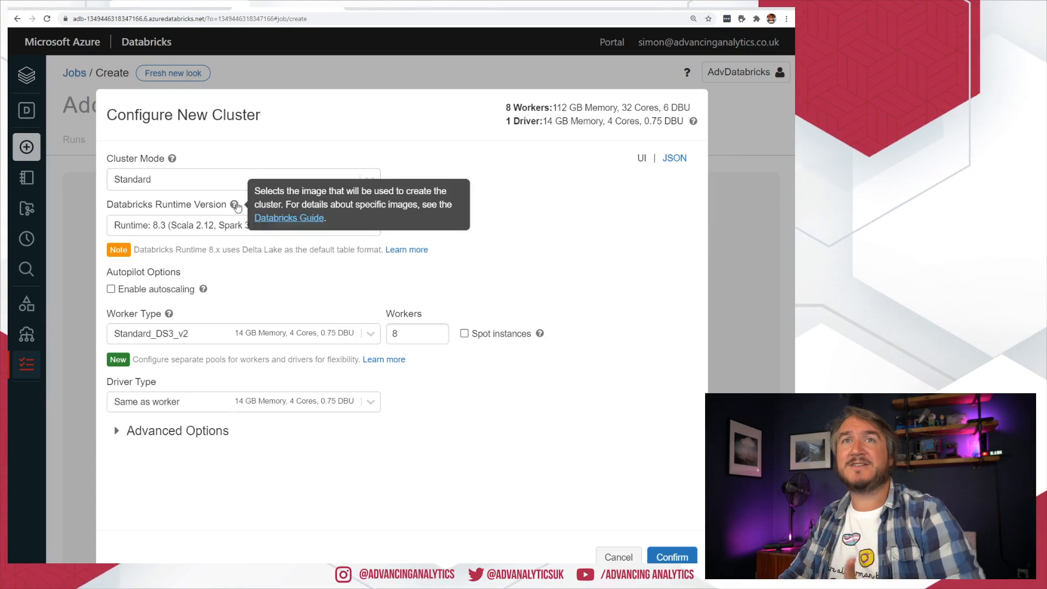
mouse_move(446, 234)
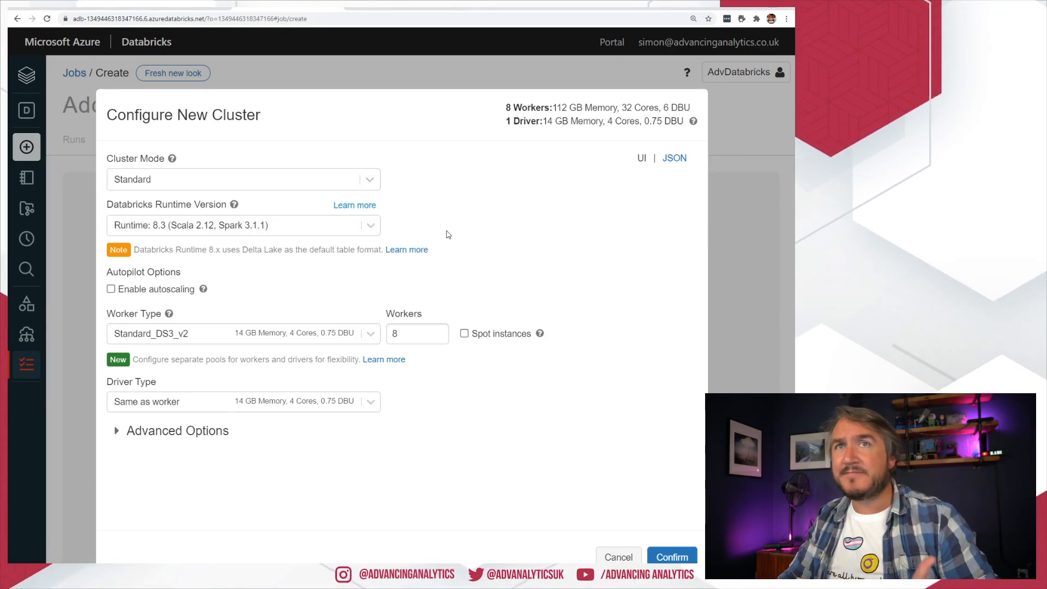
left_click(242, 225)
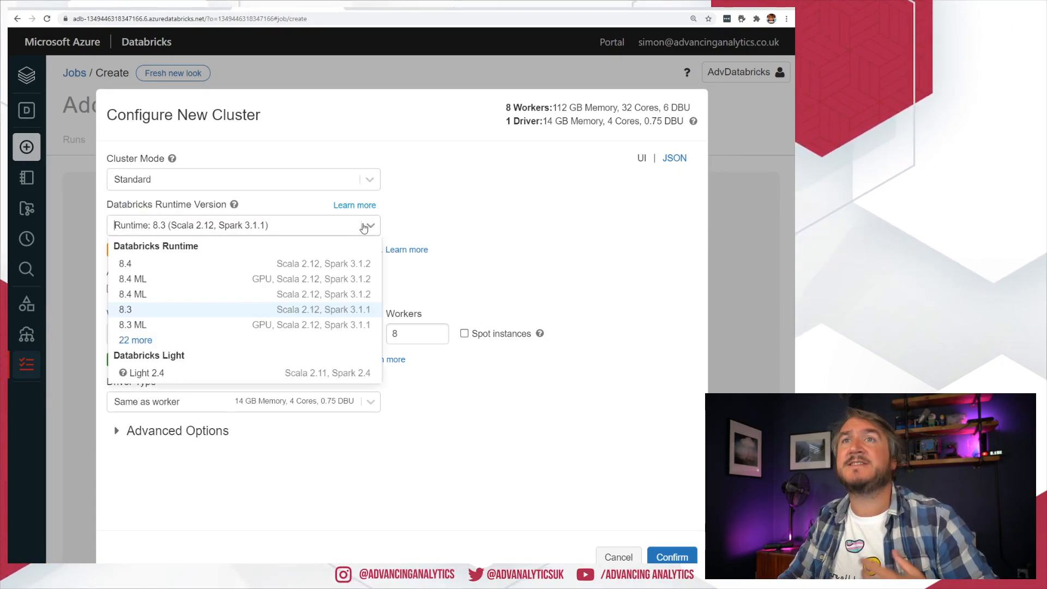
left_click(124, 309)
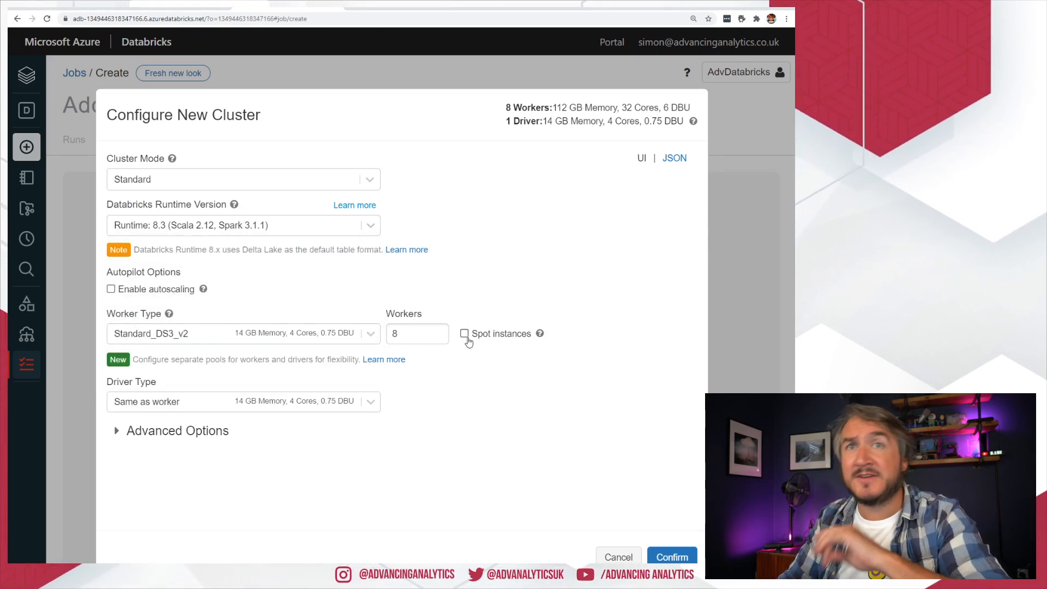
mouse_move(419, 406)
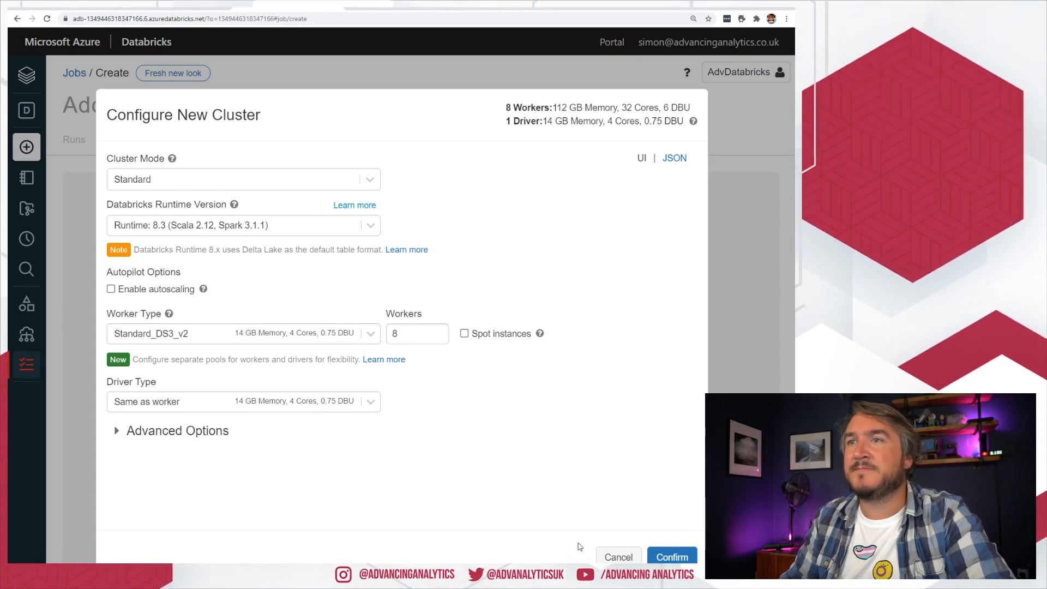
Leave the new cluster settings unchanged and run the task on the existing Latest cluster.
left_click(671, 556)
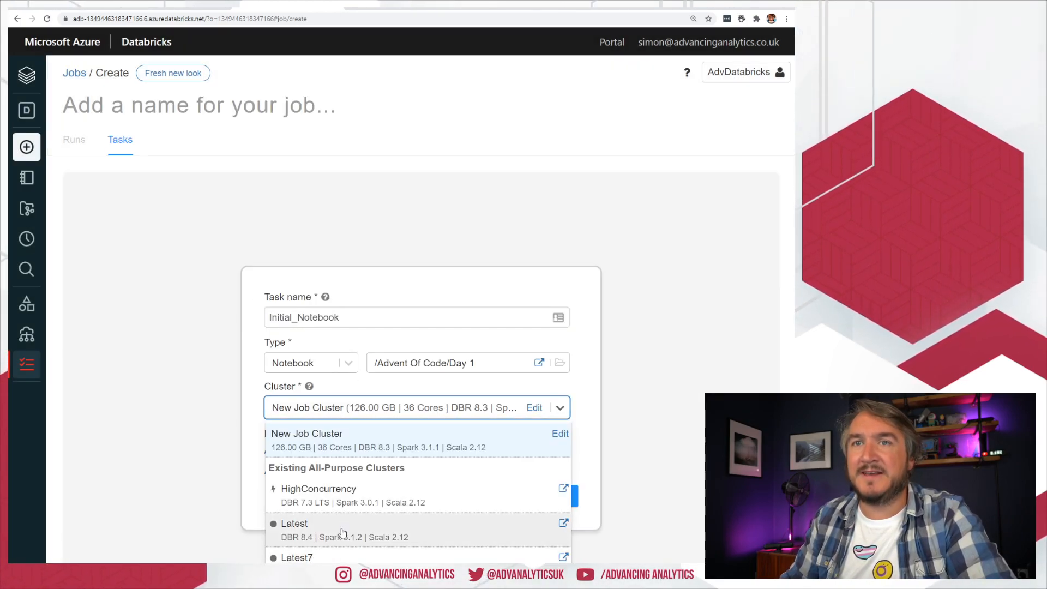
left_click(293, 523)
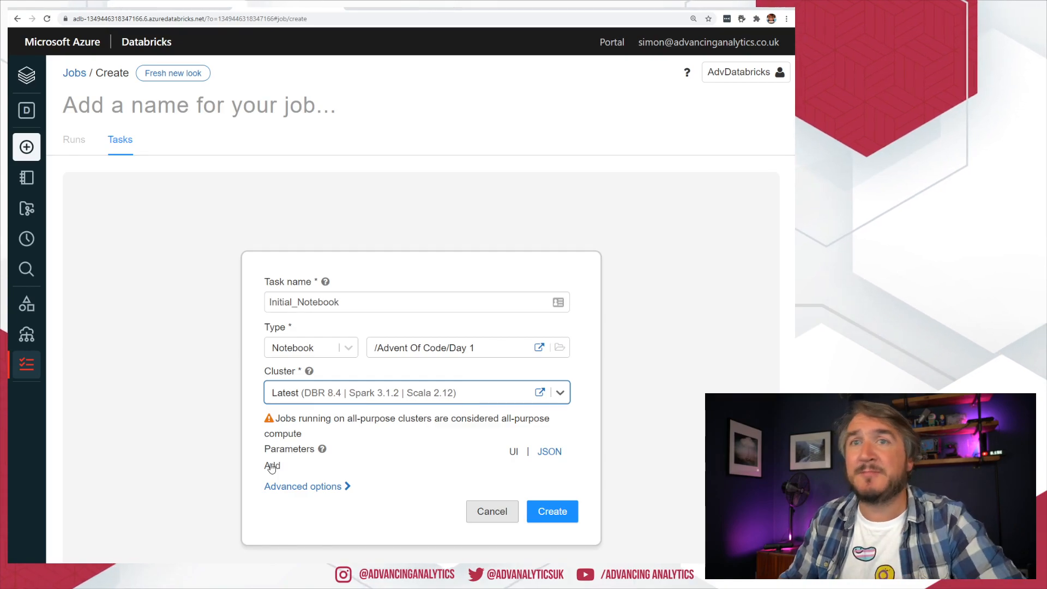
Add parameter TableName = Product, checking it in JSON view, and reveal the advanced task options.
left_click(271, 465)
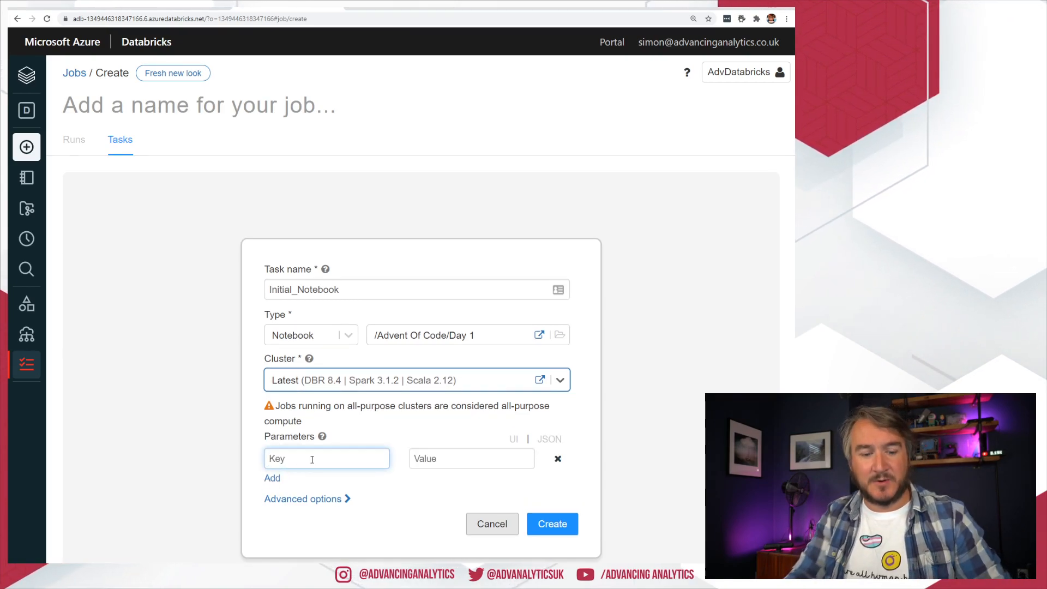
type("TableN")
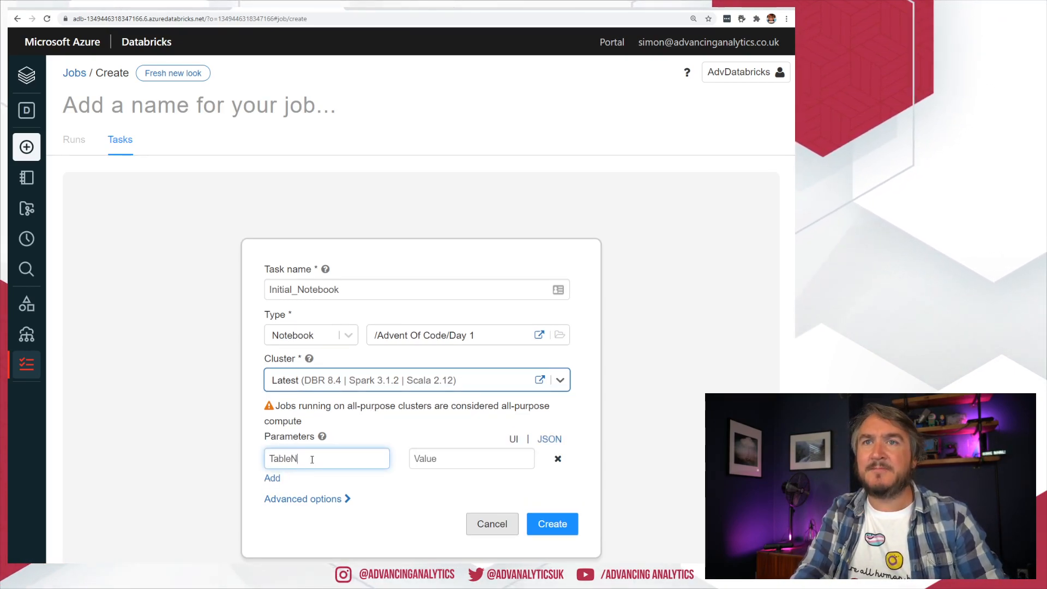
left_click(471, 458)
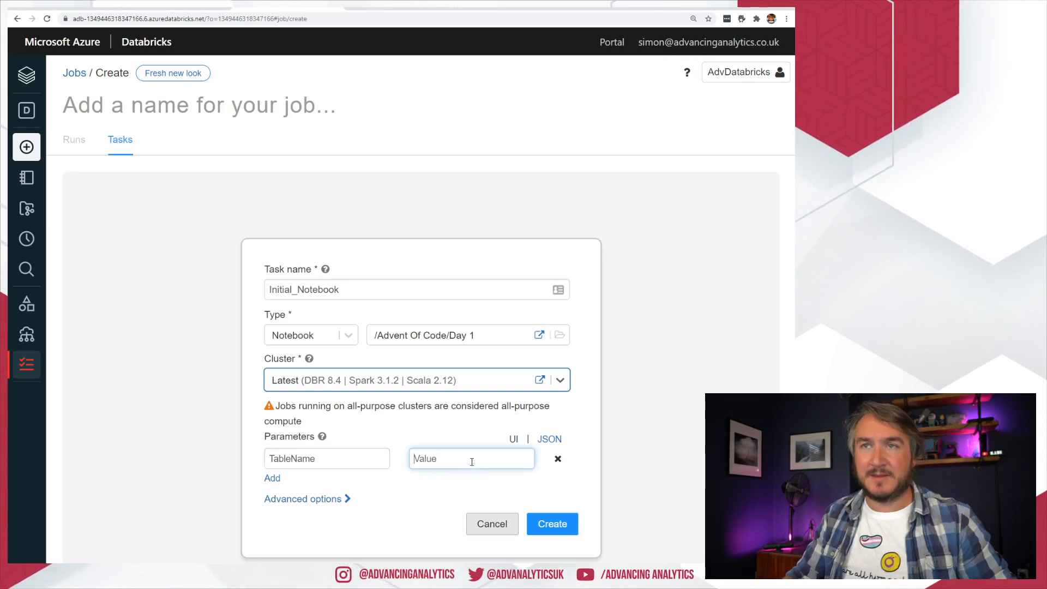
type("Product")
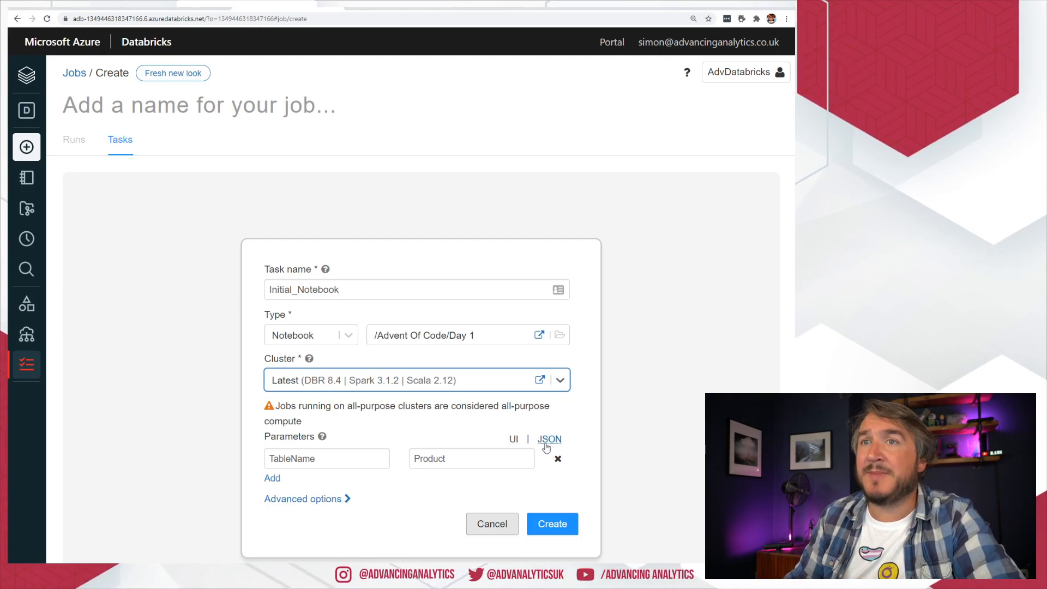
left_click(549, 438)
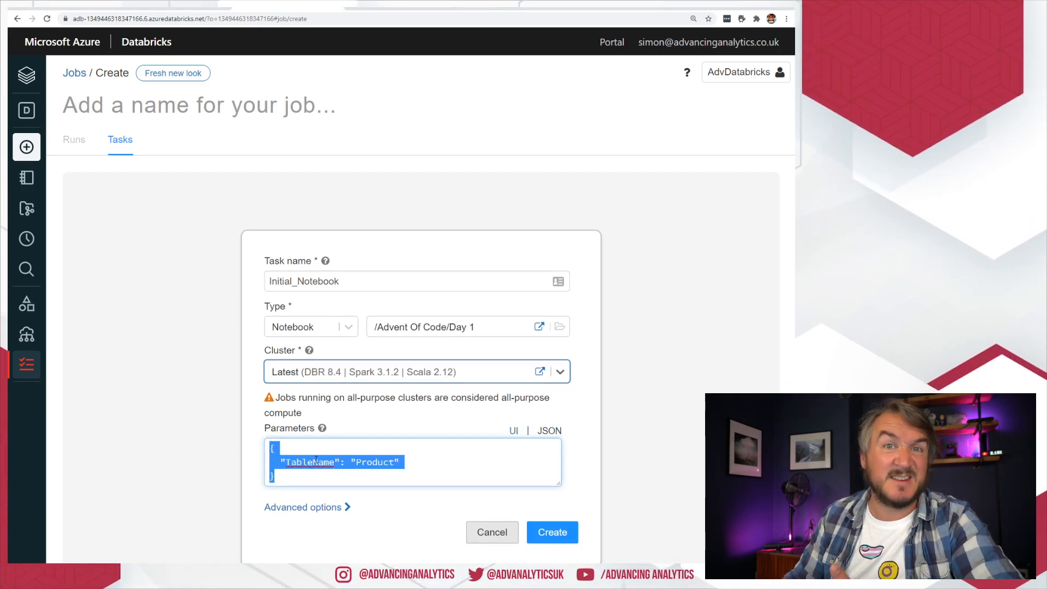
left_click(512, 439)
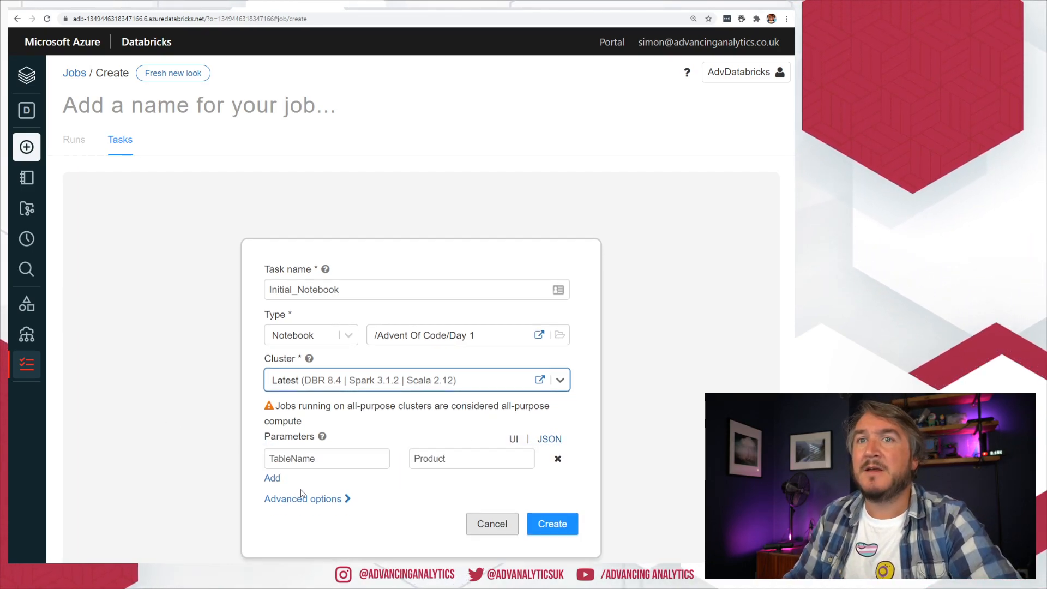
left_click(303, 499)
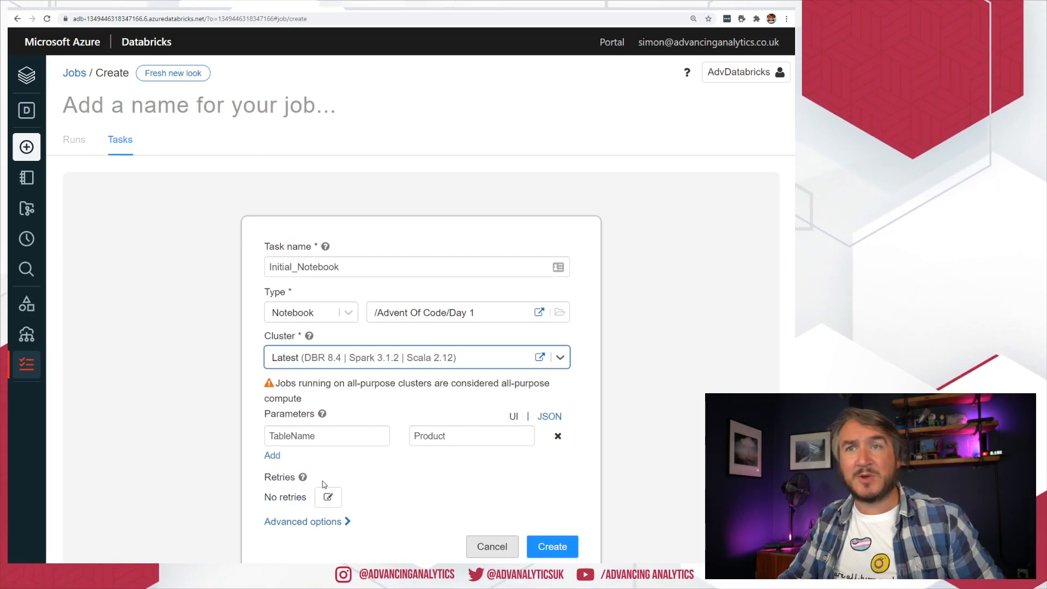
Keep the retry policy unchanged and set the task timeout to 60 seconds.
left_click(328, 497)
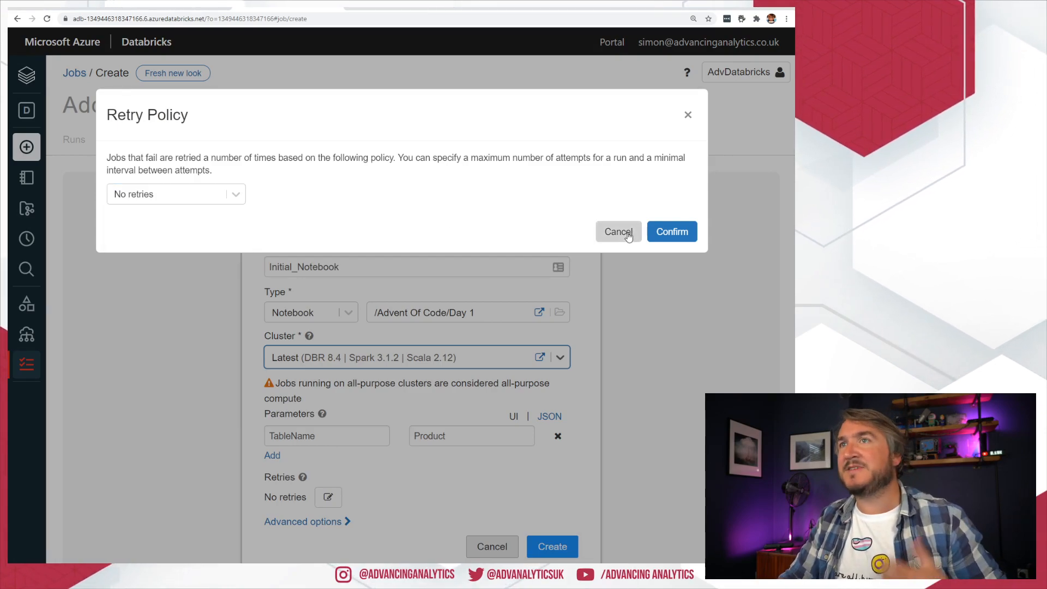
left_click(617, 231)
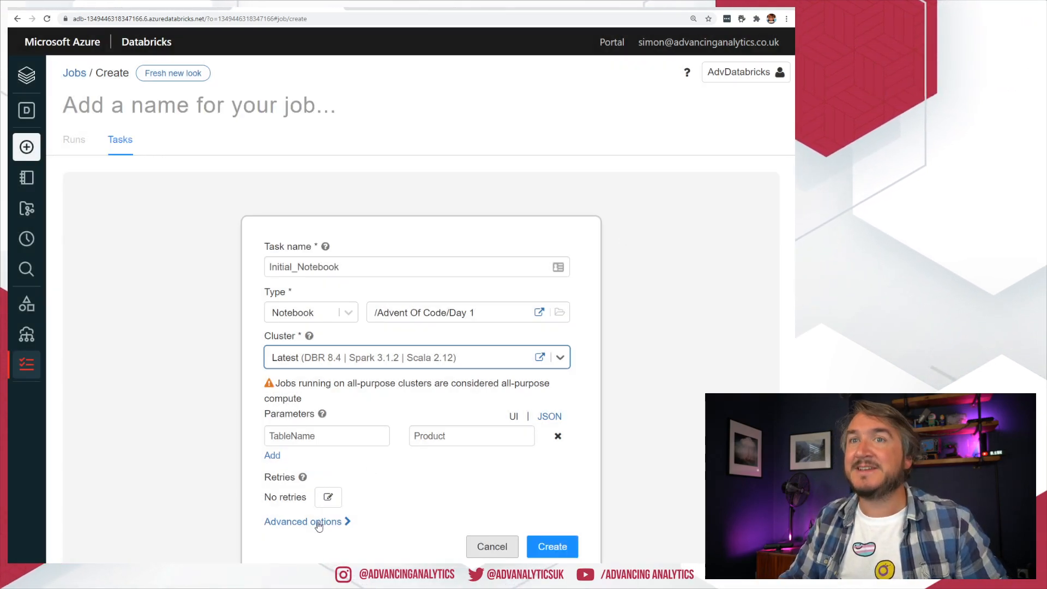
left_click(304, 521)
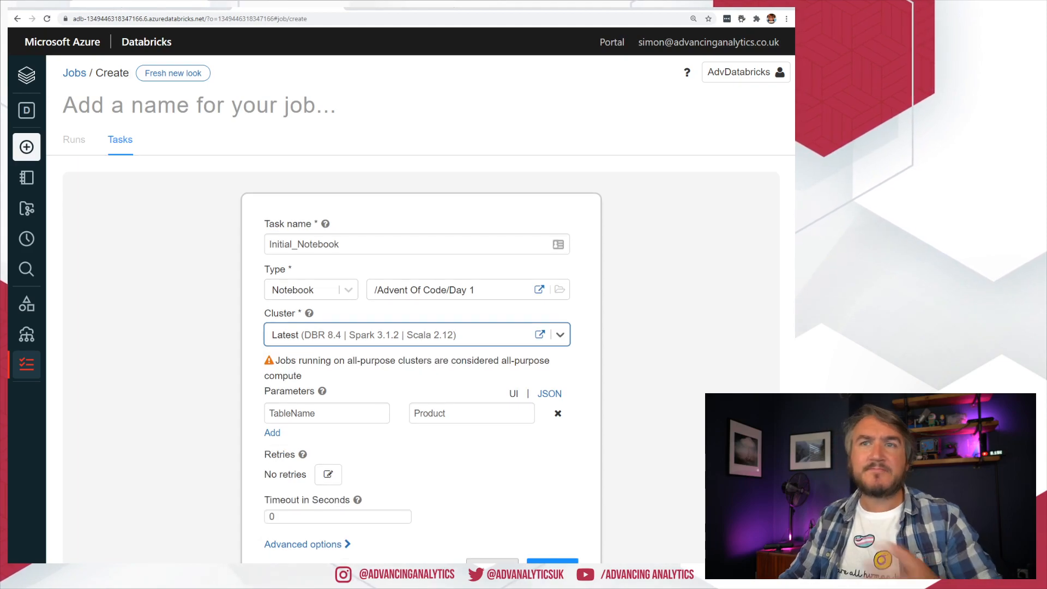
left_click(337, 516)
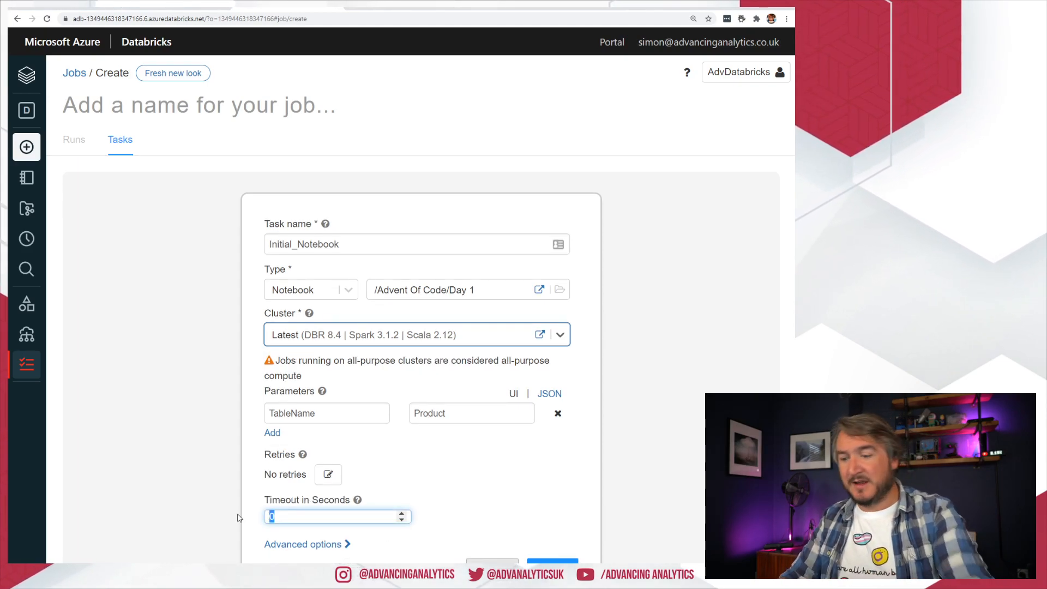
type("60")
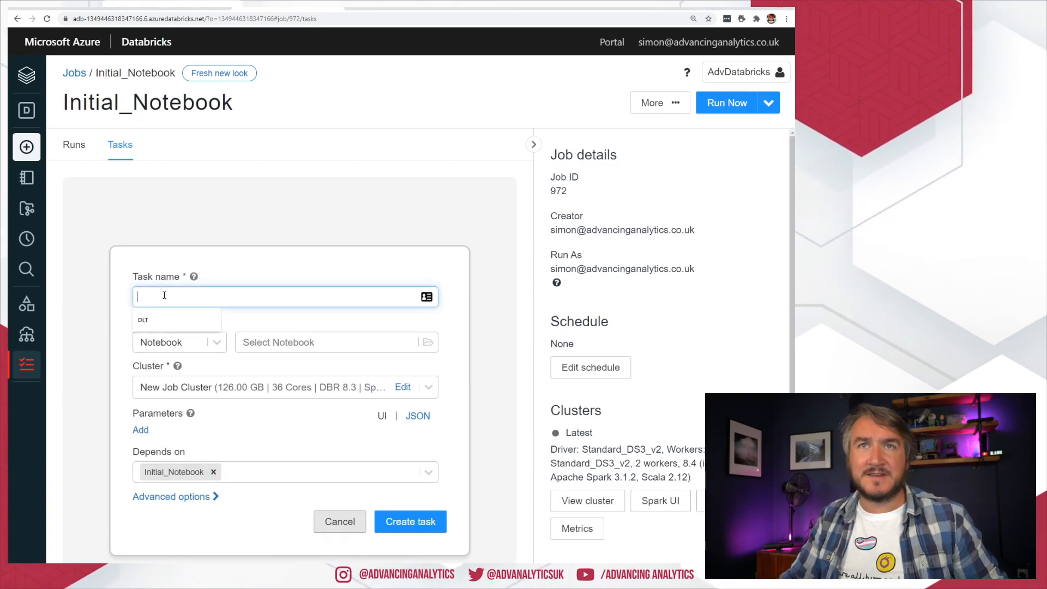
Name the second task SecondJob and point it at the Advent Of Code/Day 2 notebook.
type("SecondJob")
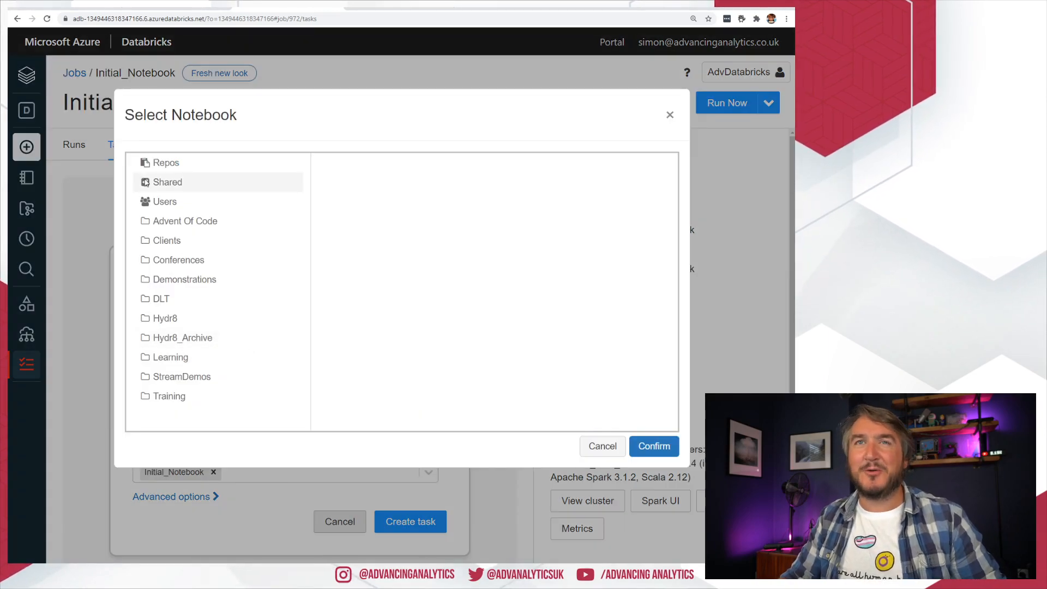
left_click(185, 220)
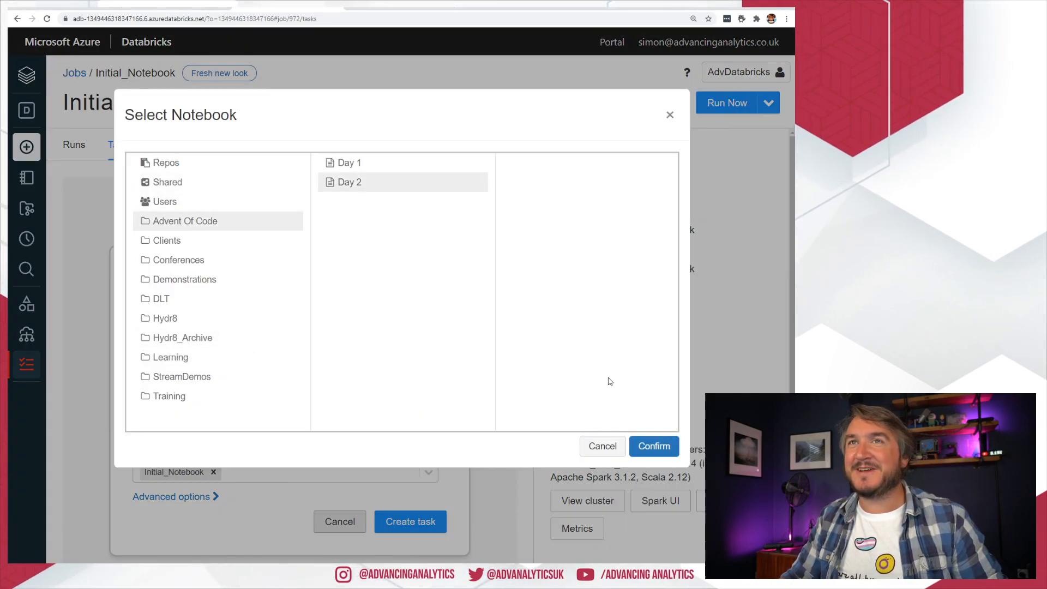
left_click(652, 446)
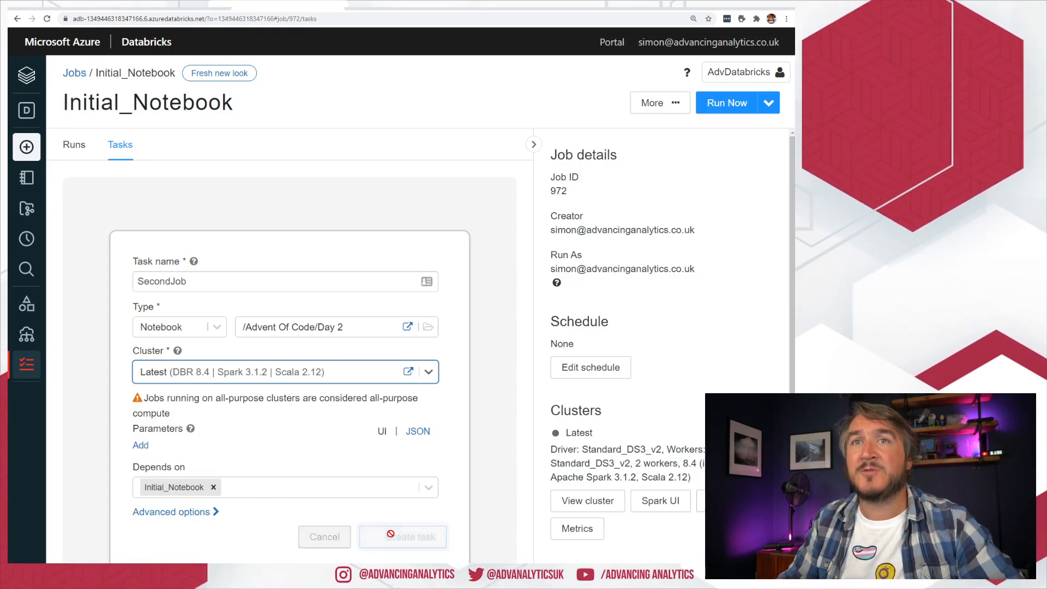
Create SecondJob, then add an AnotherOne task depending on SecondJob.
left_click(403, 537)
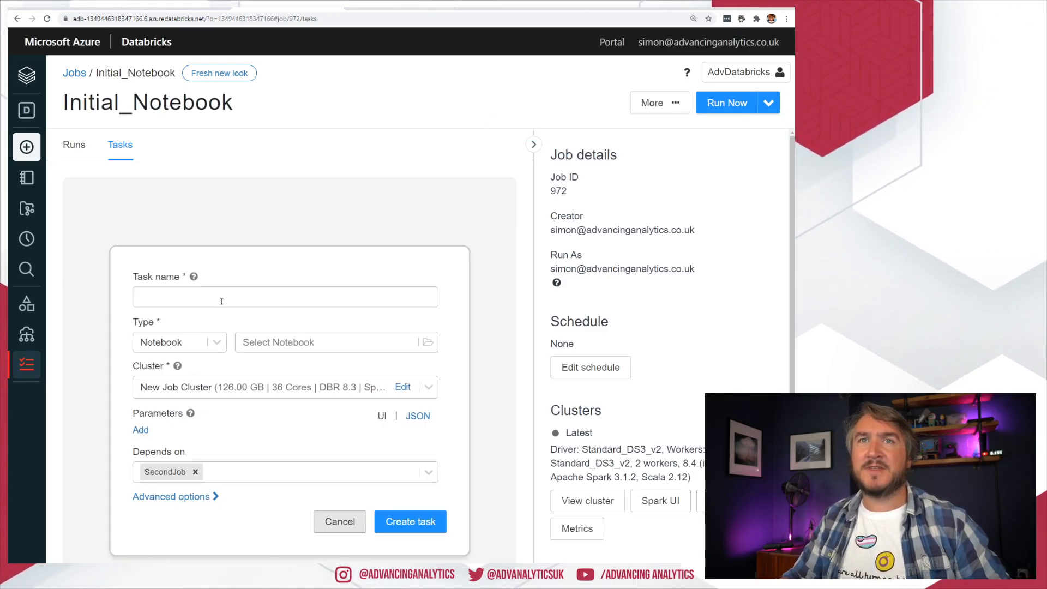
type("AnotherOn")
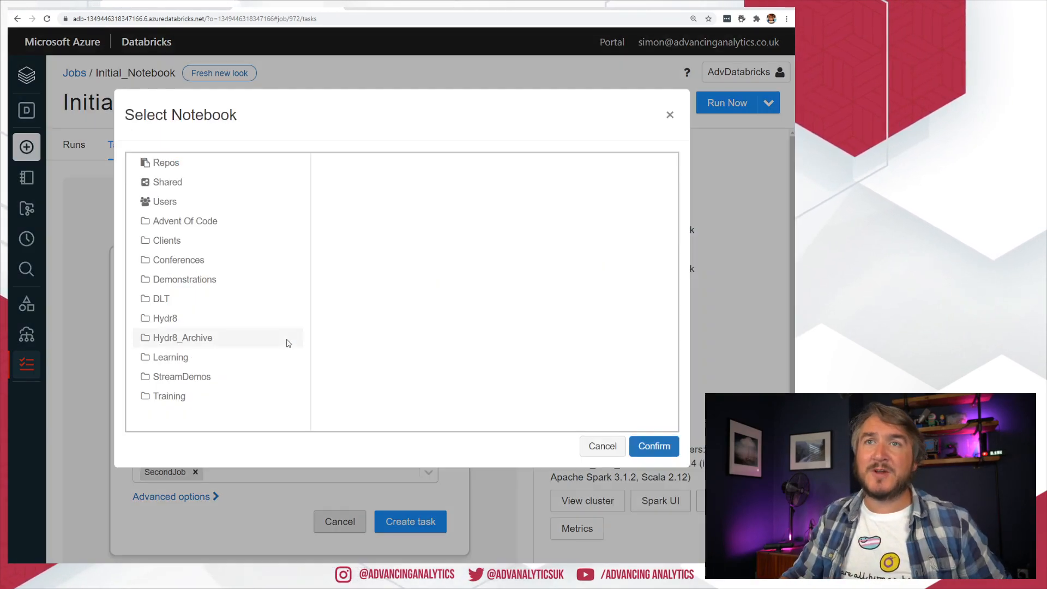
left_click(185, 221)
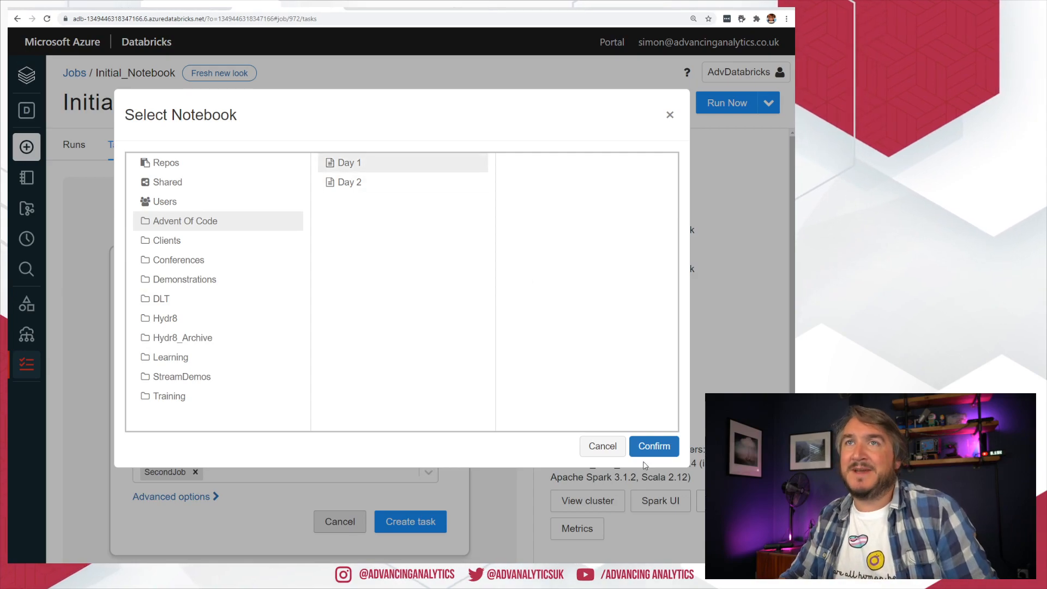
left_click(653, 446)
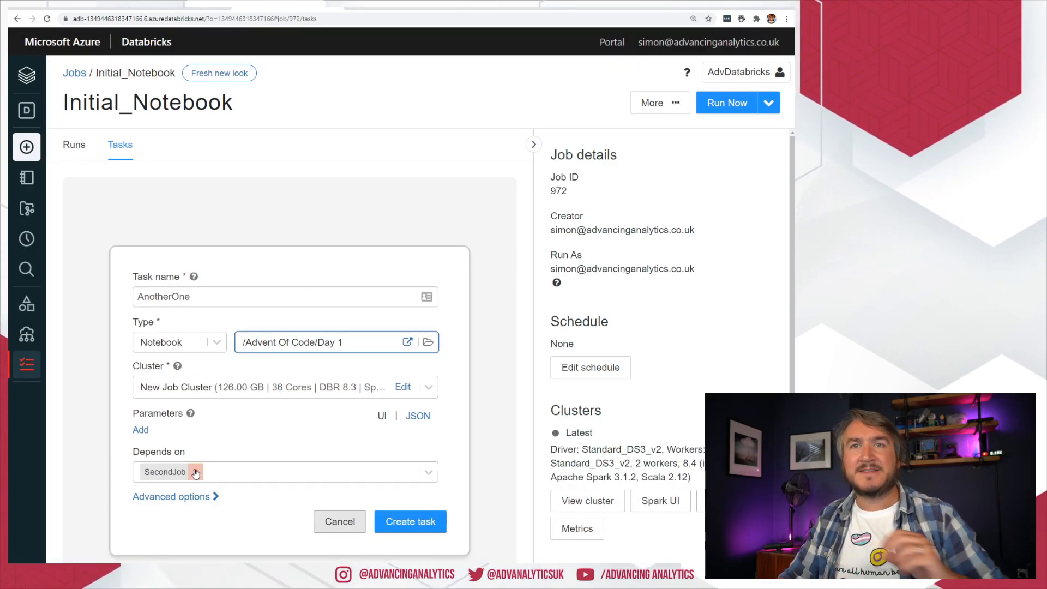
left_click(410, 521)
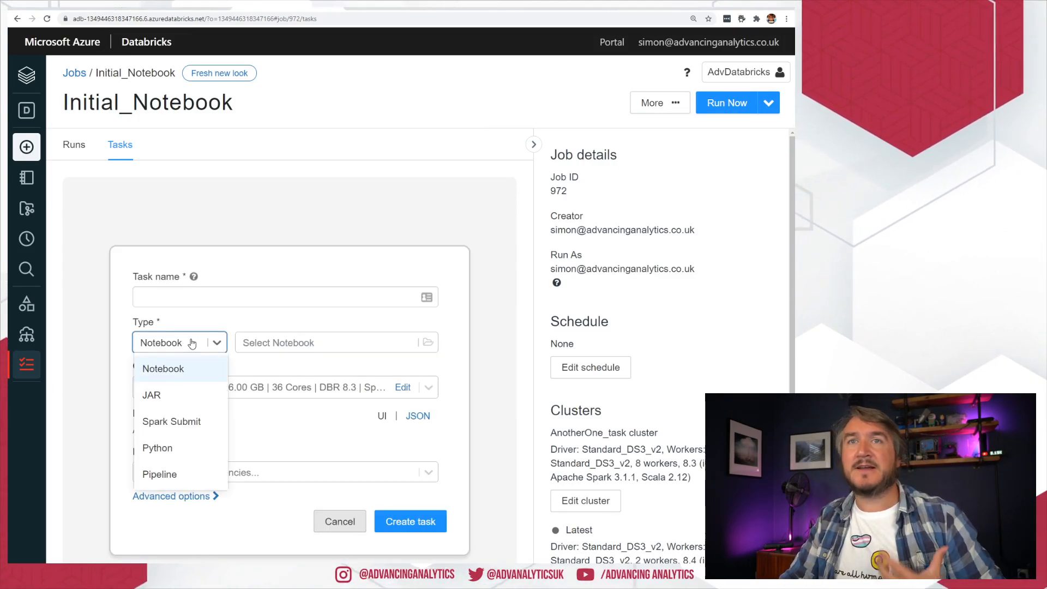
Make the new task a Pipeline task named DeltaLiveTable.
left_click(159, 474)
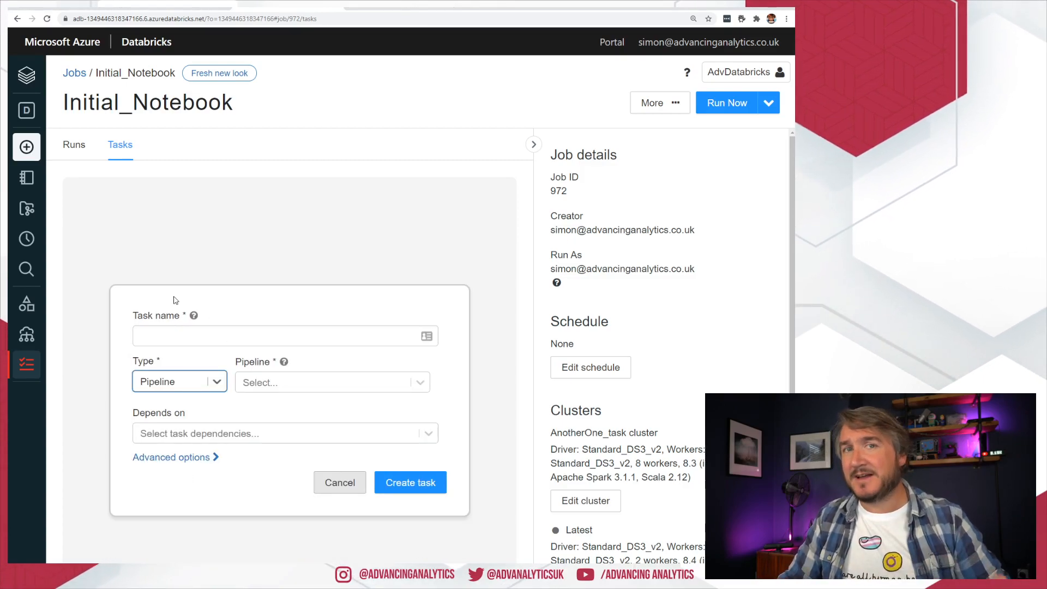
left_click(280, 335)
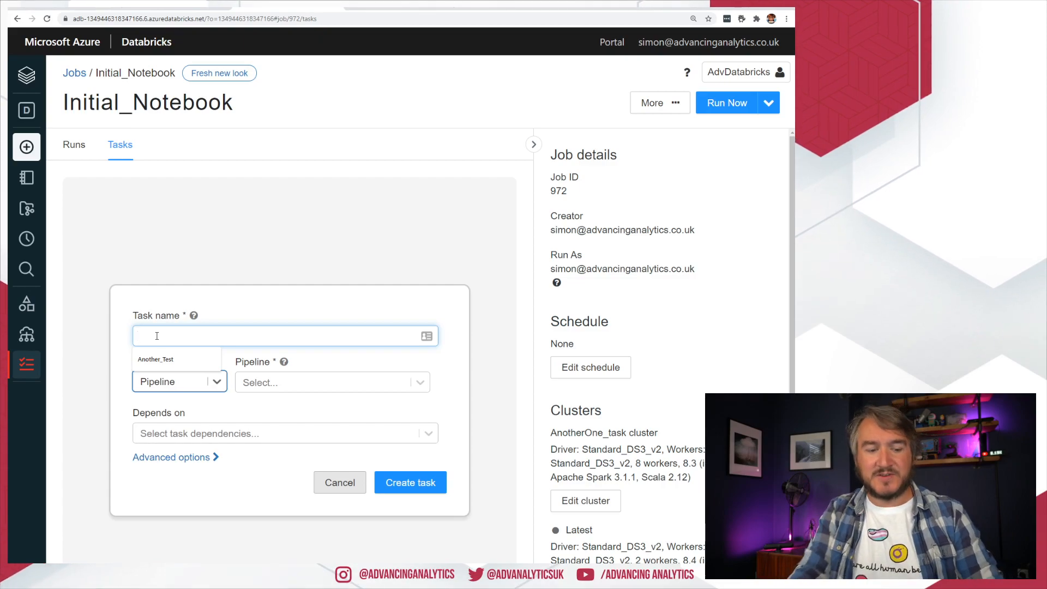
type("DeltaLibeTa")
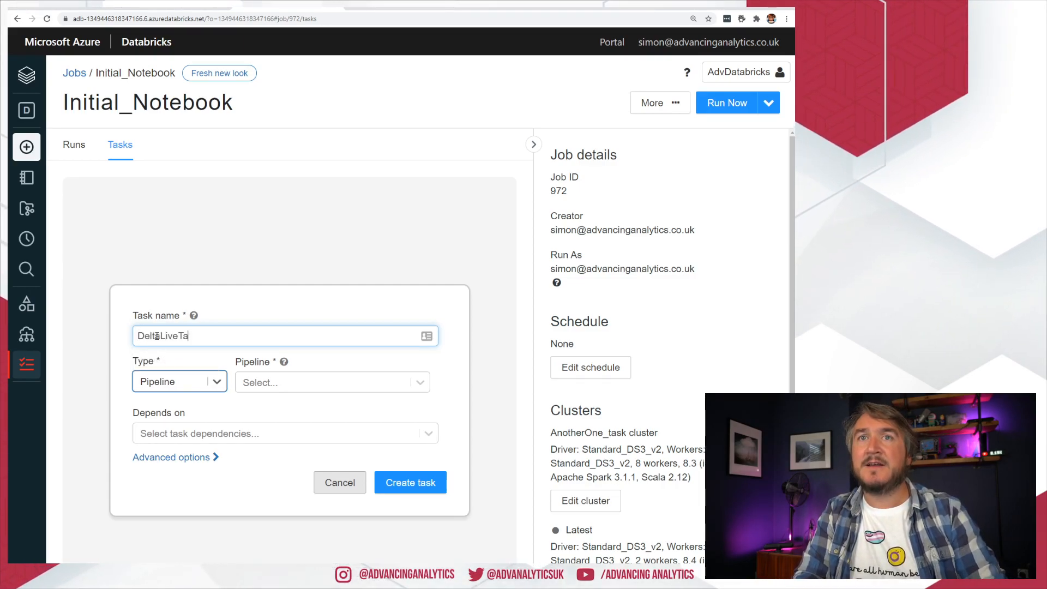
type("ble")
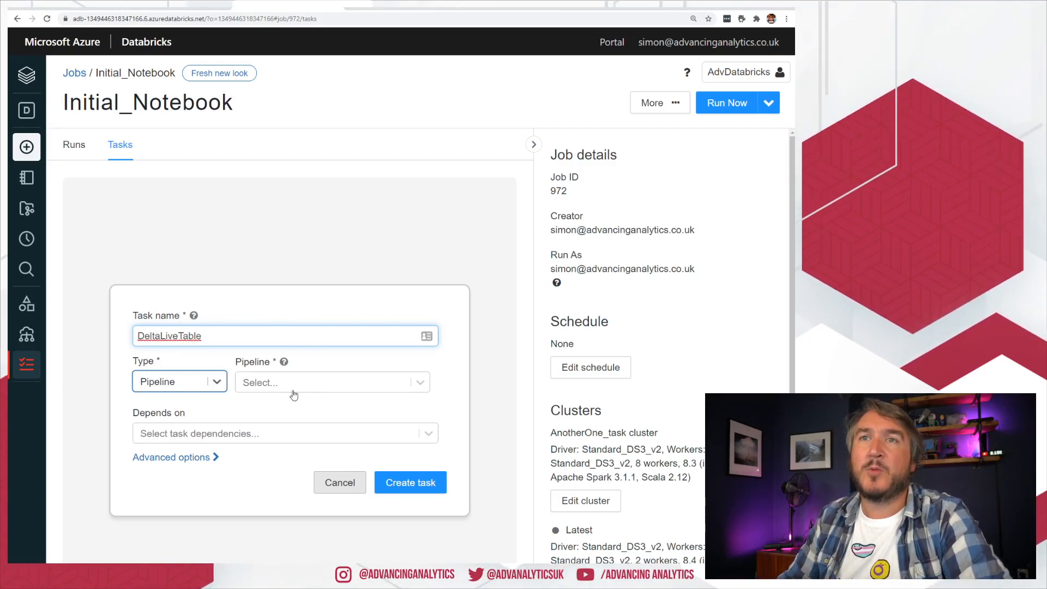
Select DLT Test Pipeline, make it depend on AnotherOne and SecondJob, and create the task.
left_click(330, 382)
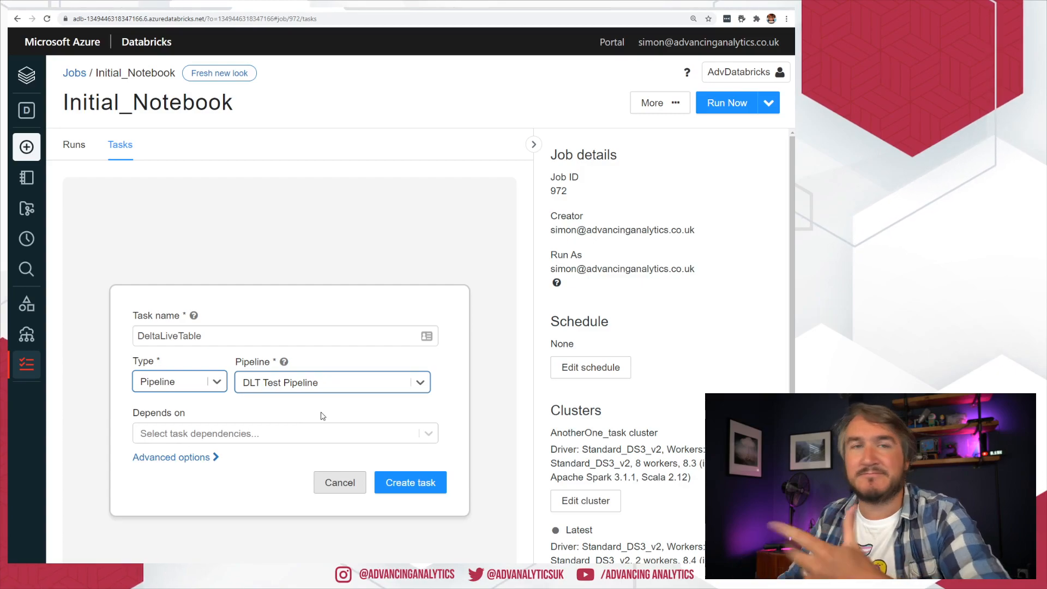
left_click(285, 433)
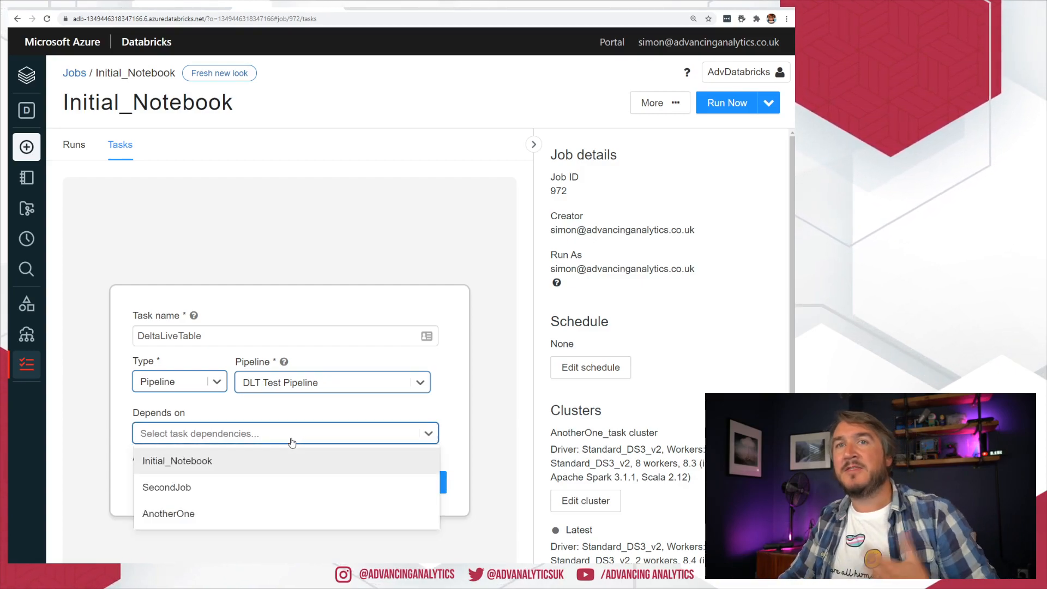
left_click(168, 513)
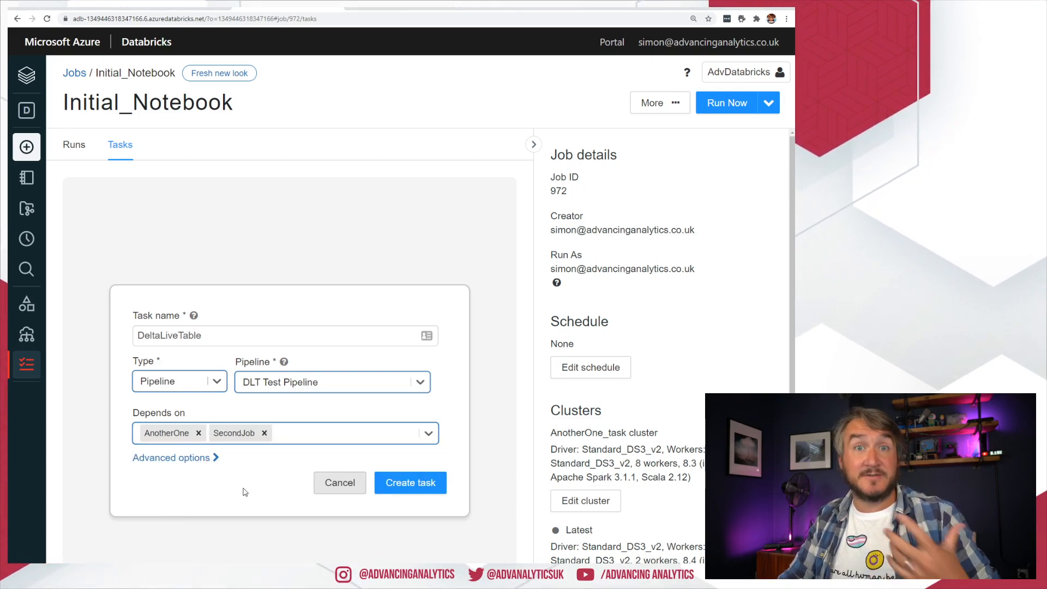
left_click(410, 482)
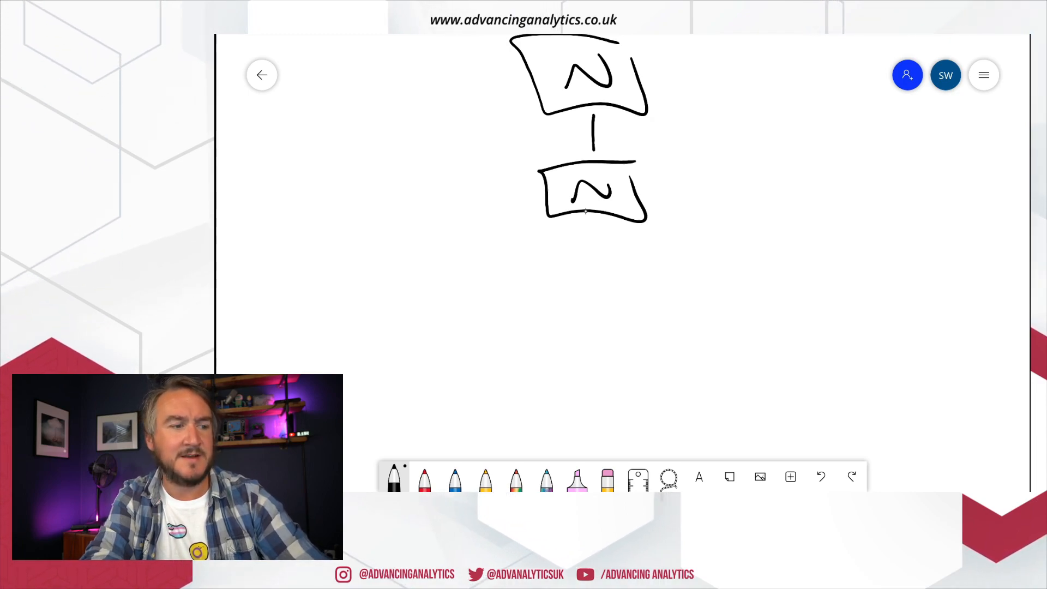
Sketch branches from the second notebook to DLT task boxes merging into downstream tasks.
left_click_drag(400, 240, 661, 280)
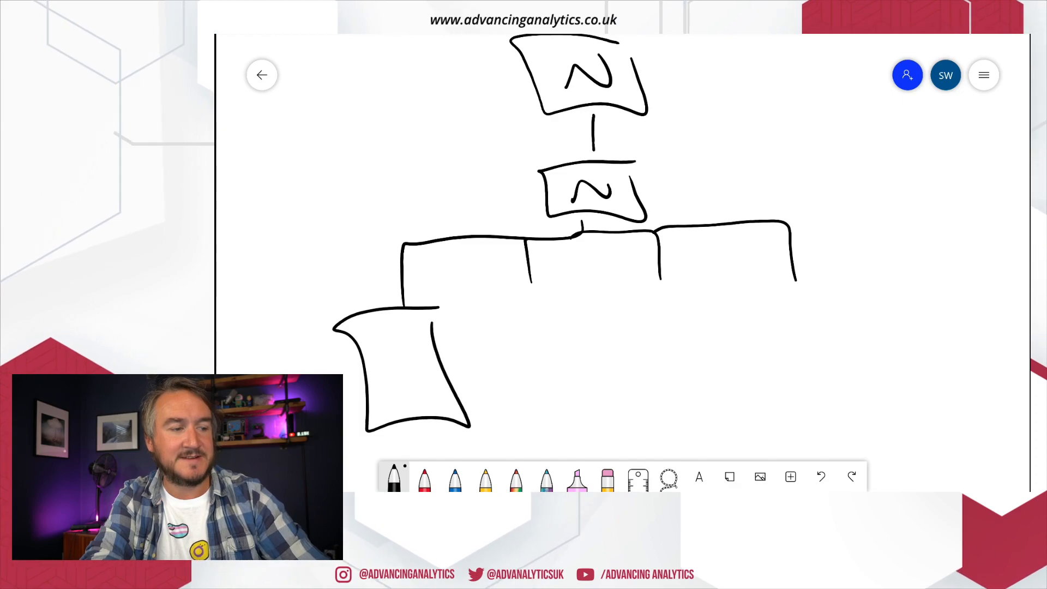
left_click_drag(507, 301, 701, 407)
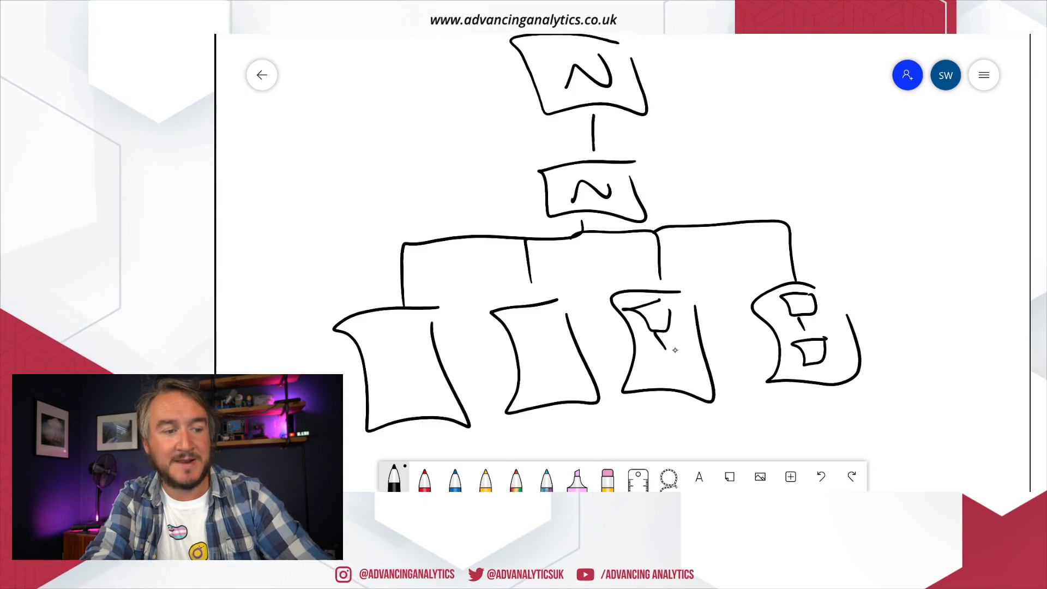
left_click_drag(521, 327, 547, 361)
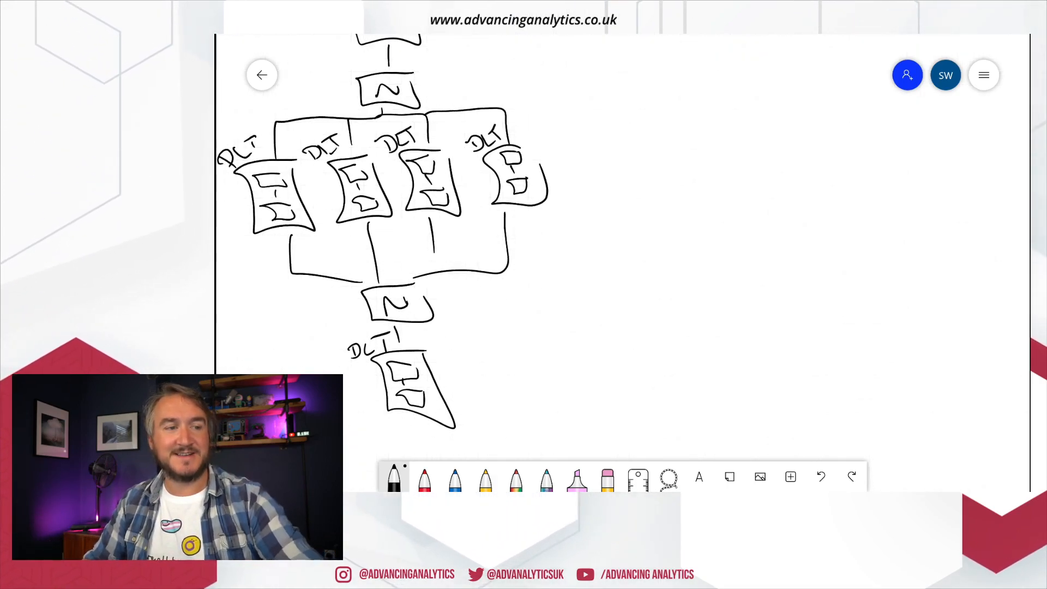
left_click_drag(680, 100, 835, 230)
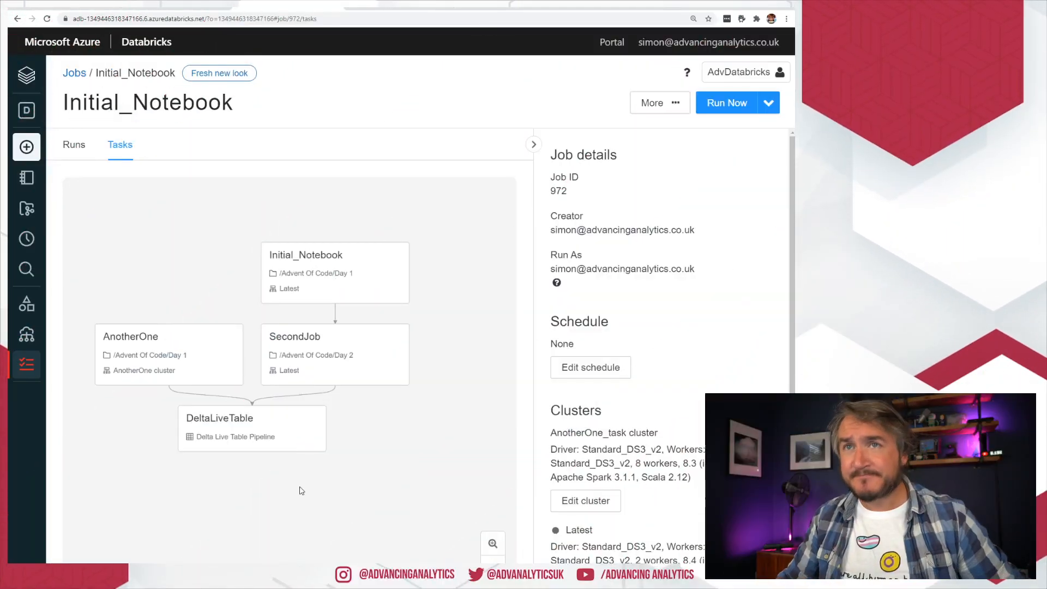
mouse_move(179, 317)
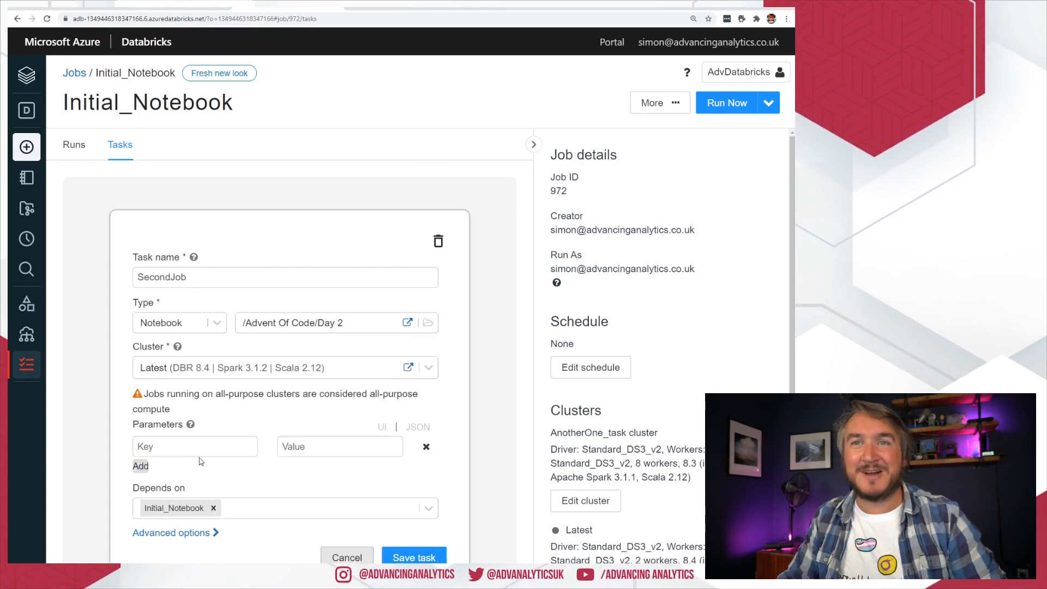
Add the parameter Customer = 123 to the SecondJob task, save it, and reopen SecondJob.
type("Customer")
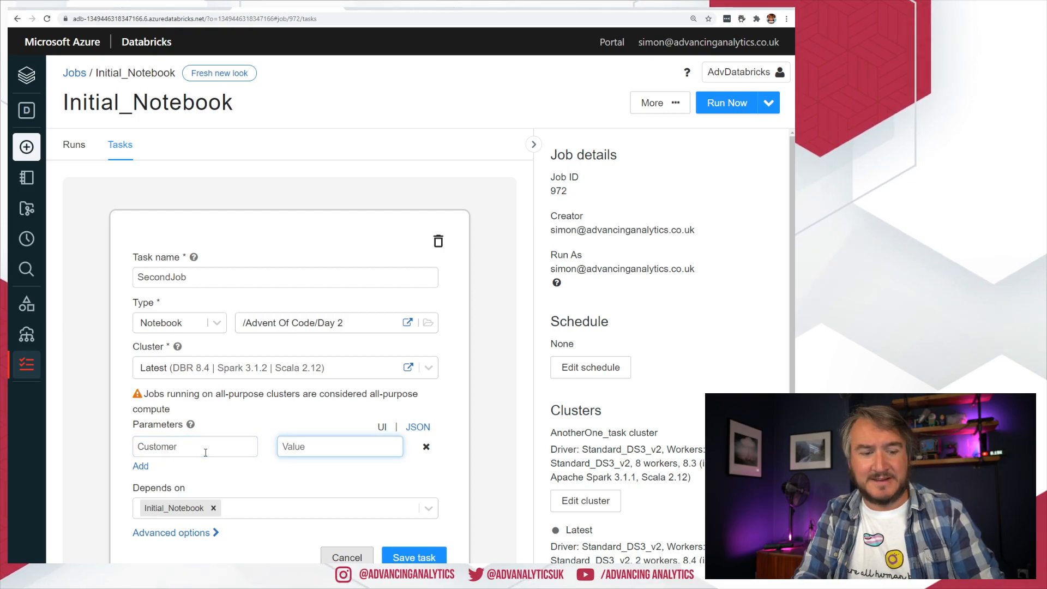
type("123")
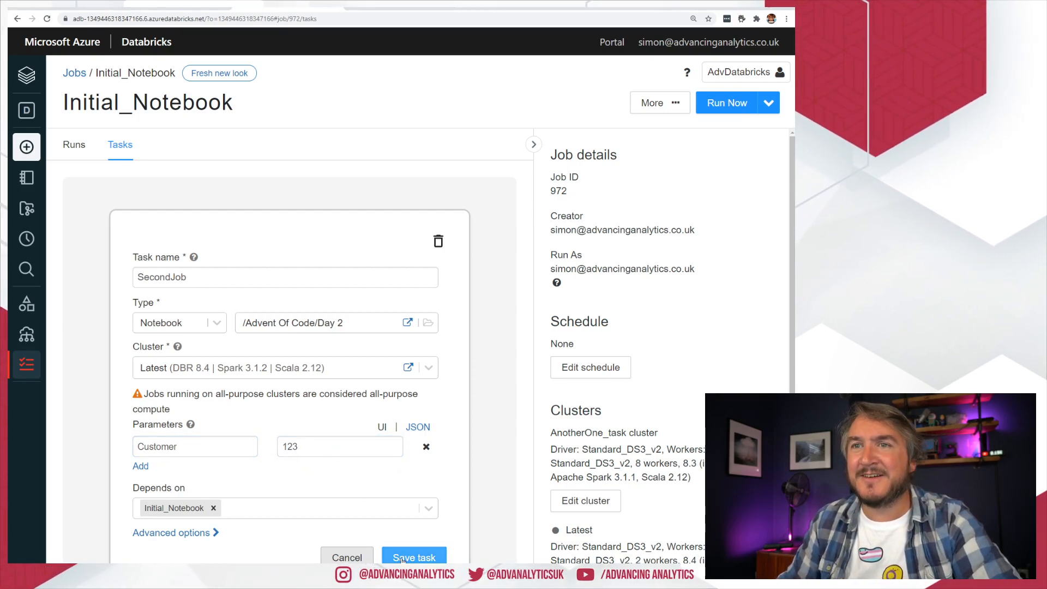
left_click(413, 558)
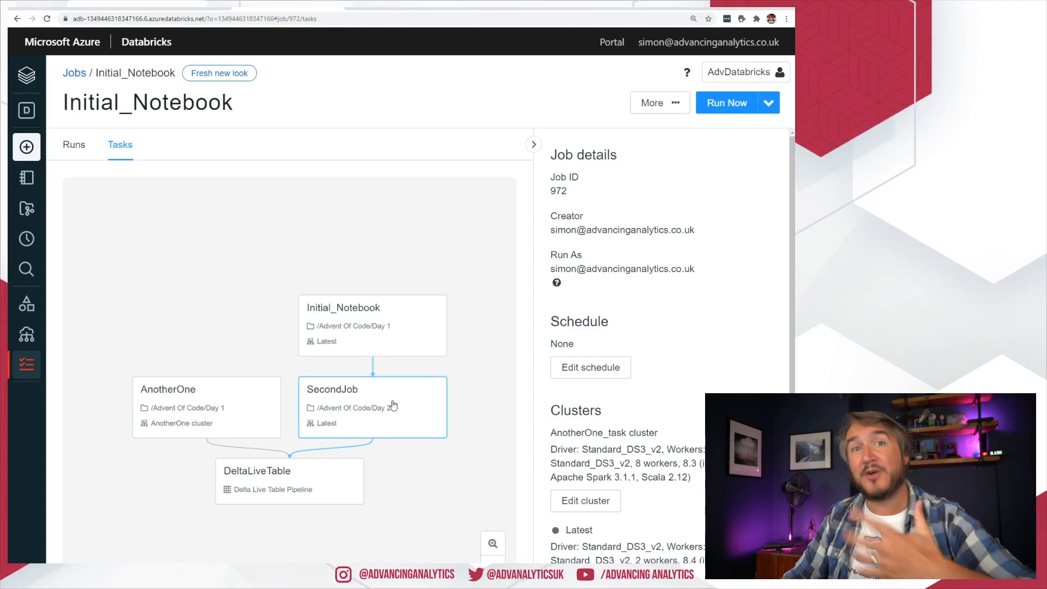
left_click(373, 407)
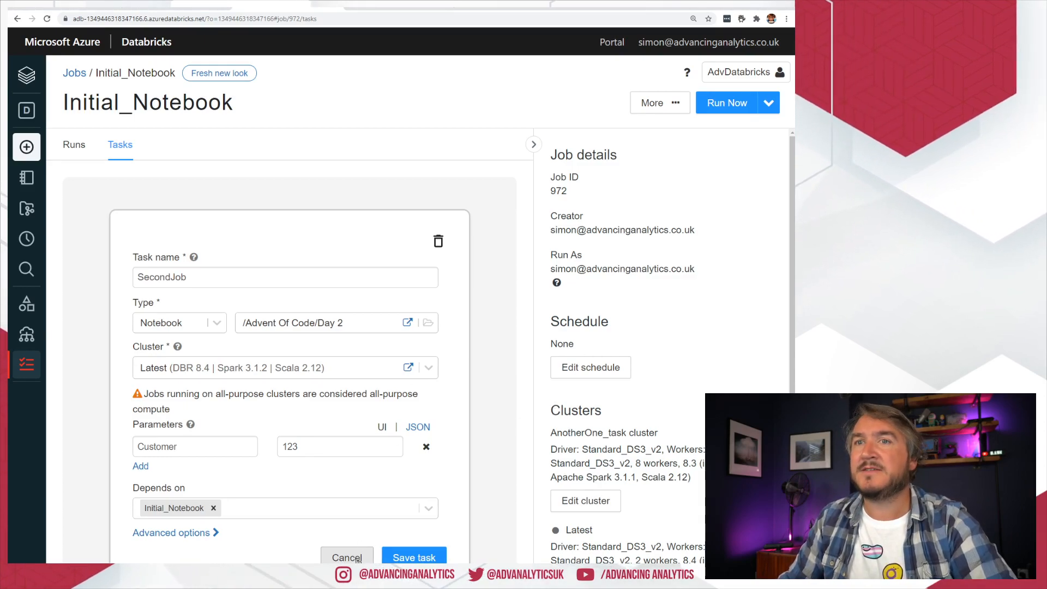
Save the task, review Run Now With Different Parameters (TableName, Customer), and cancel without running.
left_click(413, 558)
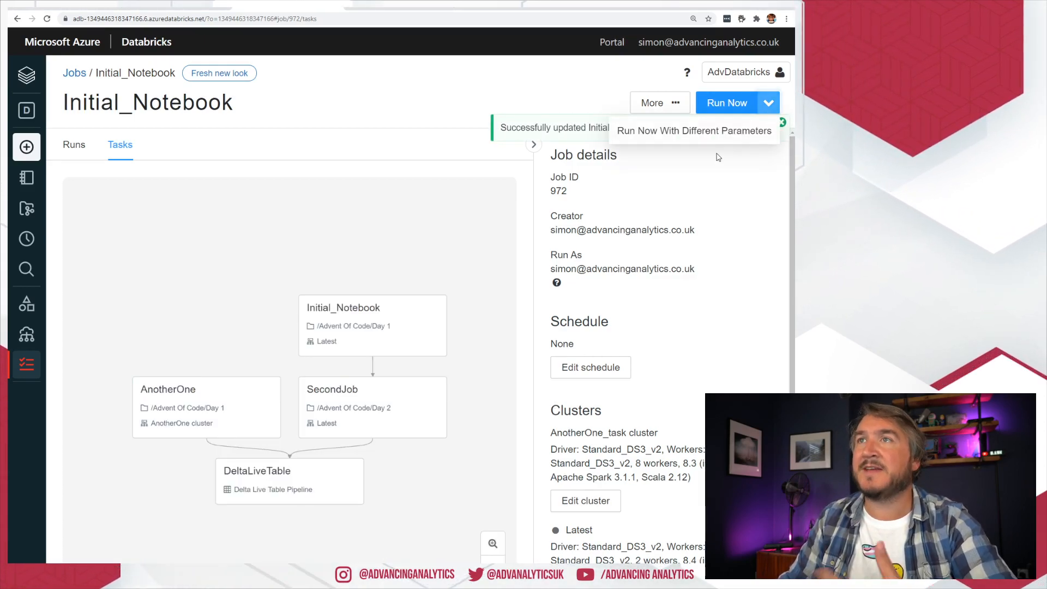
left_click(694, 130)
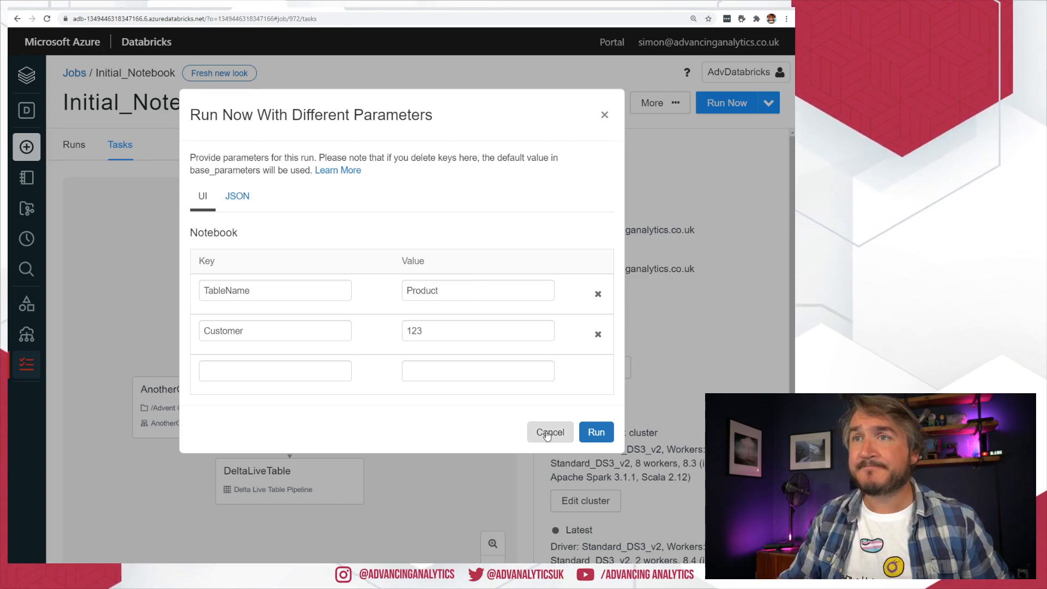
left_click(549, 432)
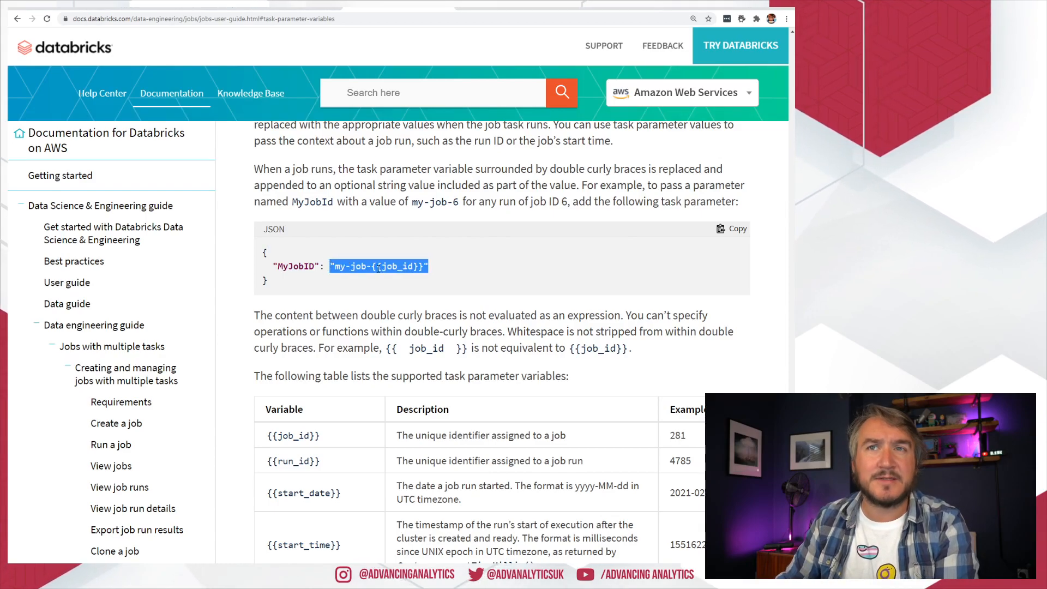
Scroll the jobs user guide to the table of task parameter variables like {{job_id}} and {{run_id}}.
scroll("down", 3)
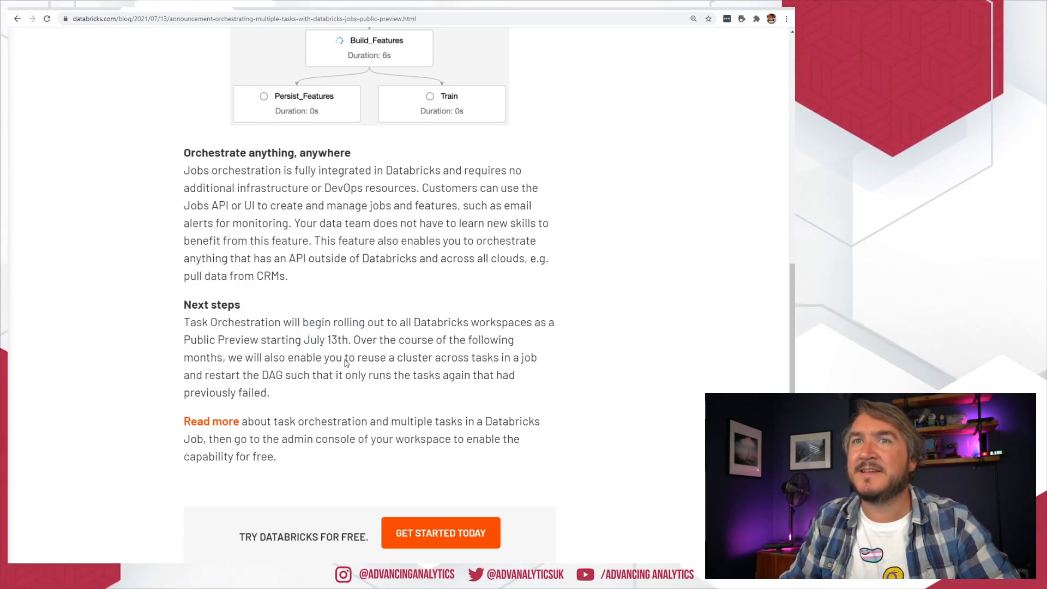
Highlight the Next steps sentence about reusing a cluster across tasks and rerunning only failed tasks.
left_click_drag(359, 339, 270, 392)
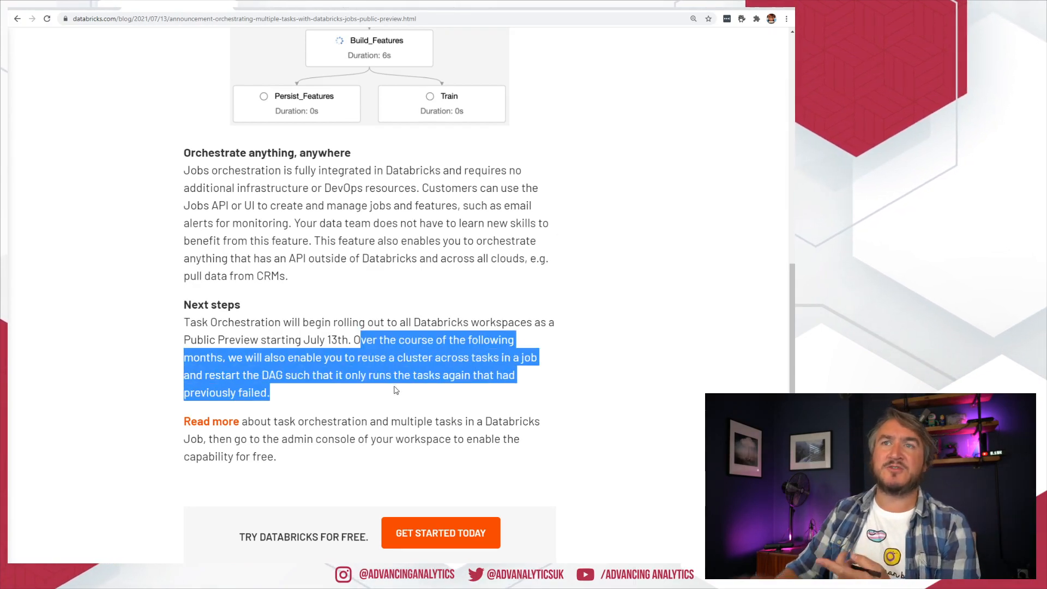